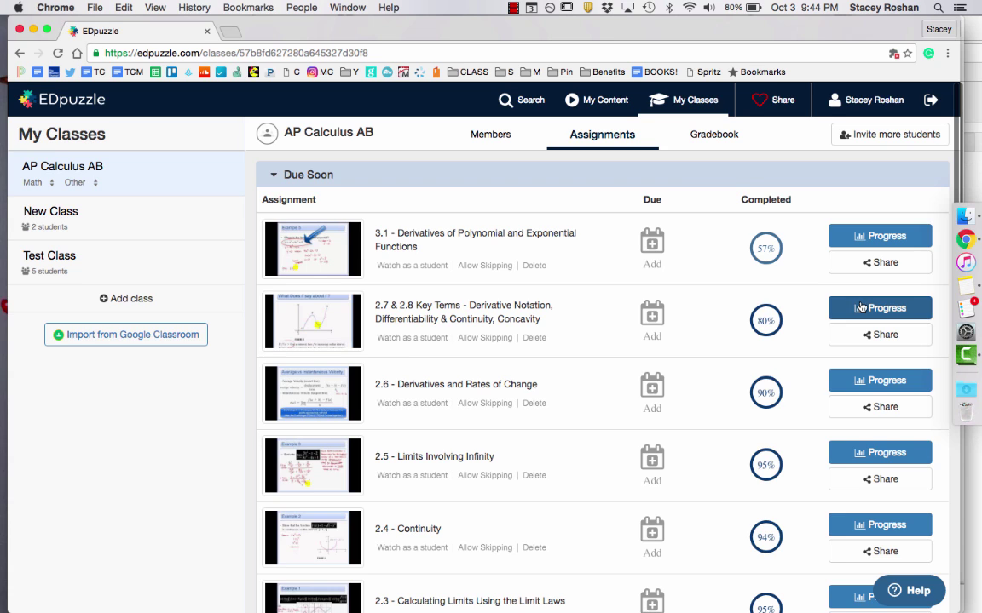
Step: Open the student progress list for AP Calculus AB's 2.7 & 2.8 Key Terms assignment
left_click(880, 308)
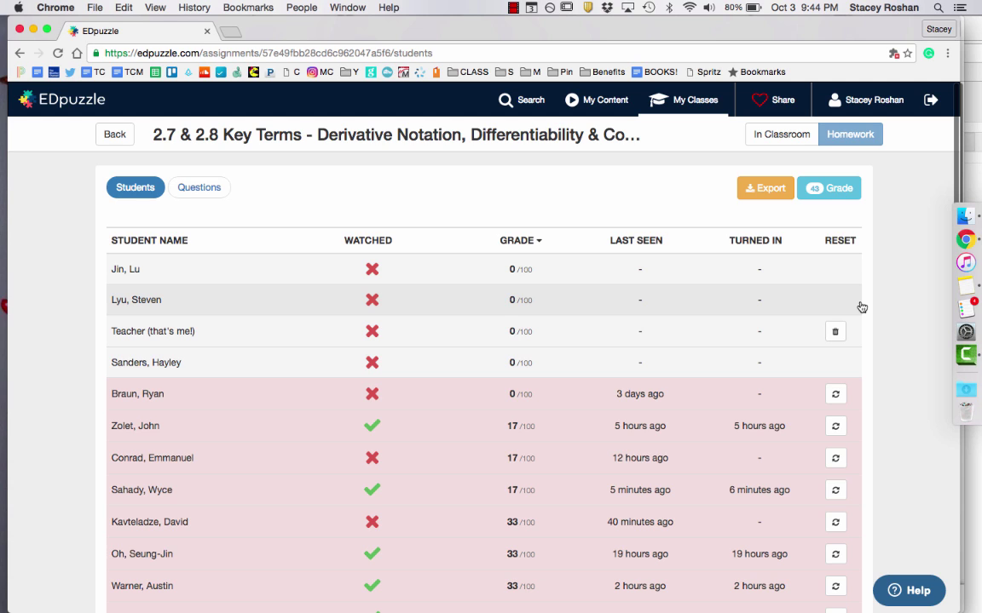
mouse_move(583, 462)
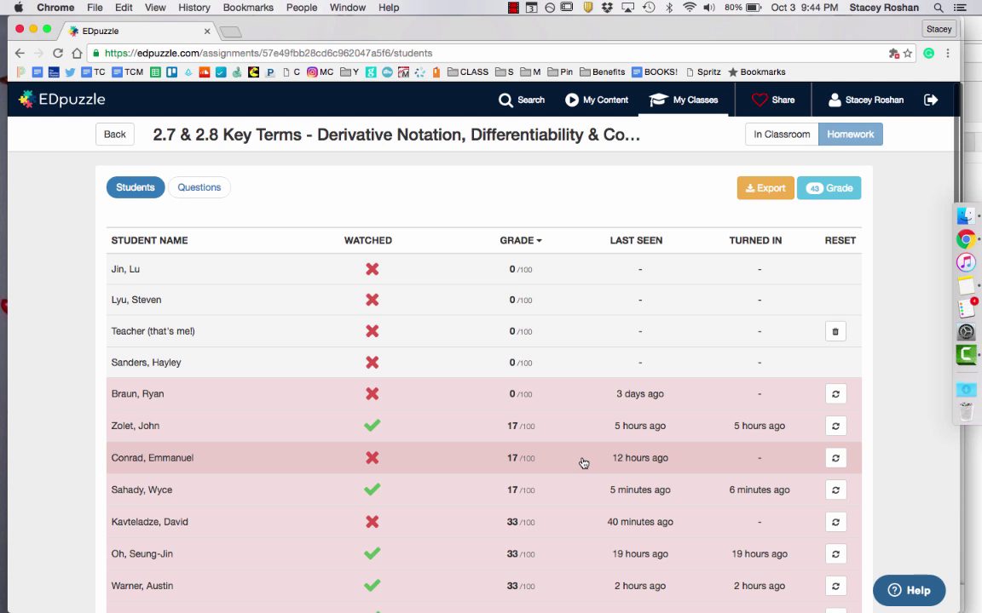
mouse_move(466, 468)
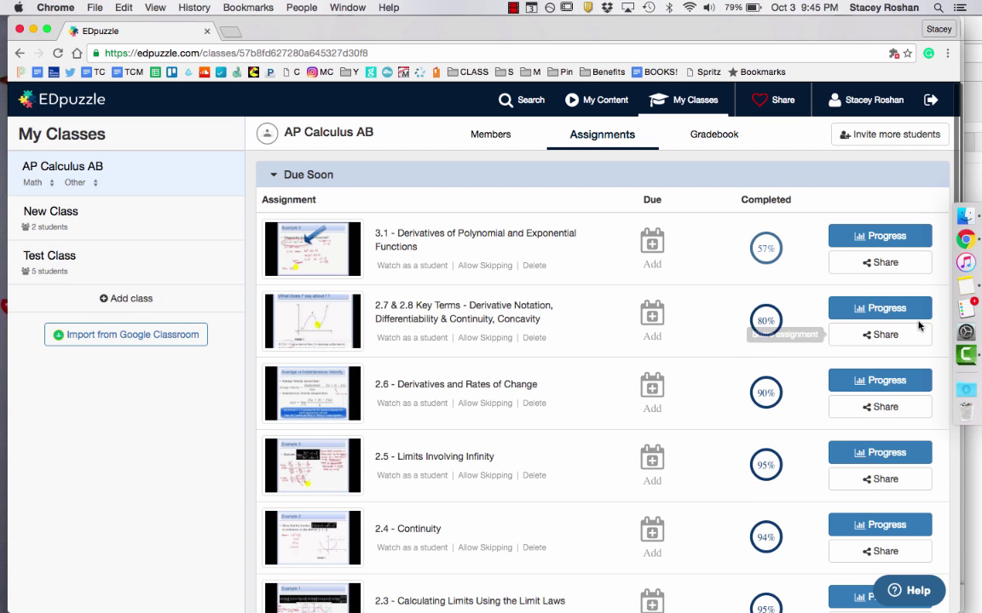
left_click(878, 308)
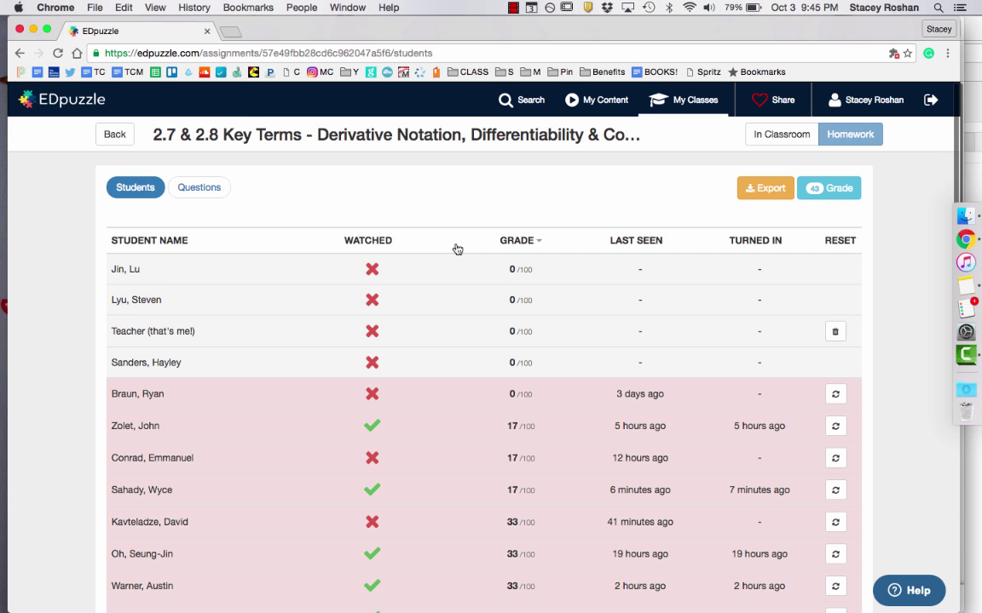
mouse_move(186, 240)
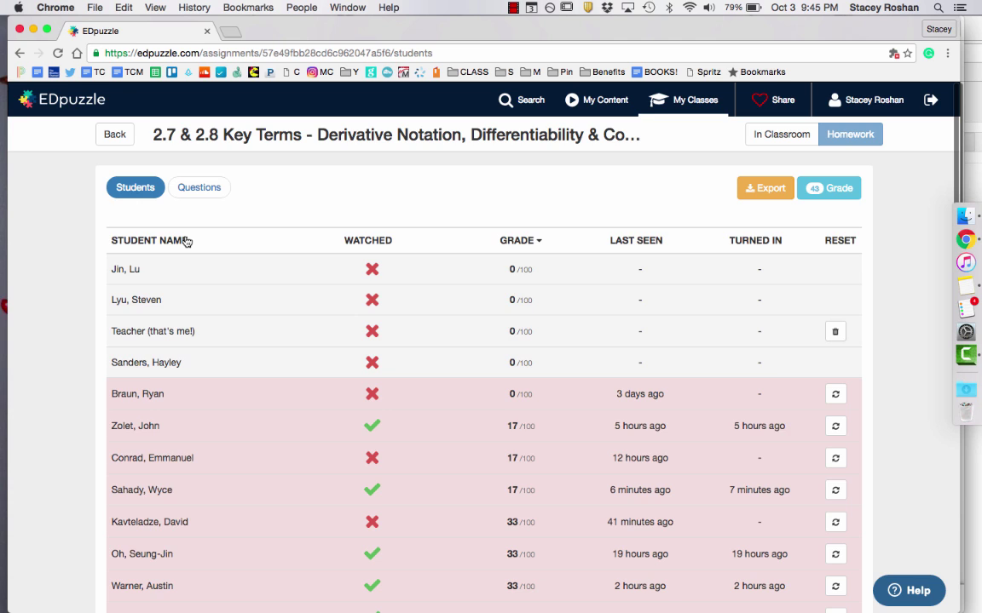
Step: Sort the 2.7 & 2.8 results list alphabetically using the STUDENT NAME column
left_click(145, 241)
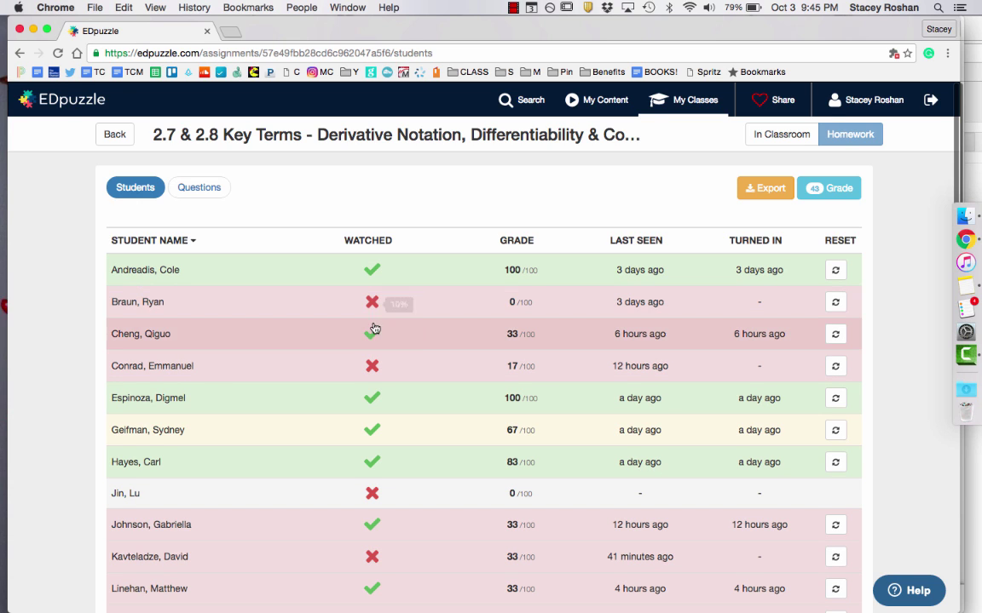
mouse_move(371, 398)
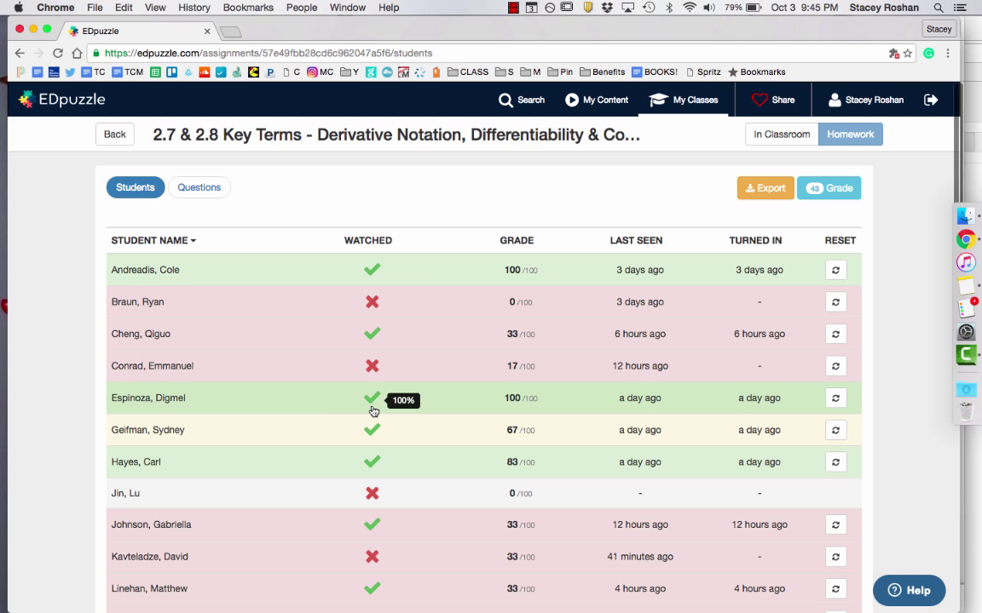
mouse_move(375, 275)
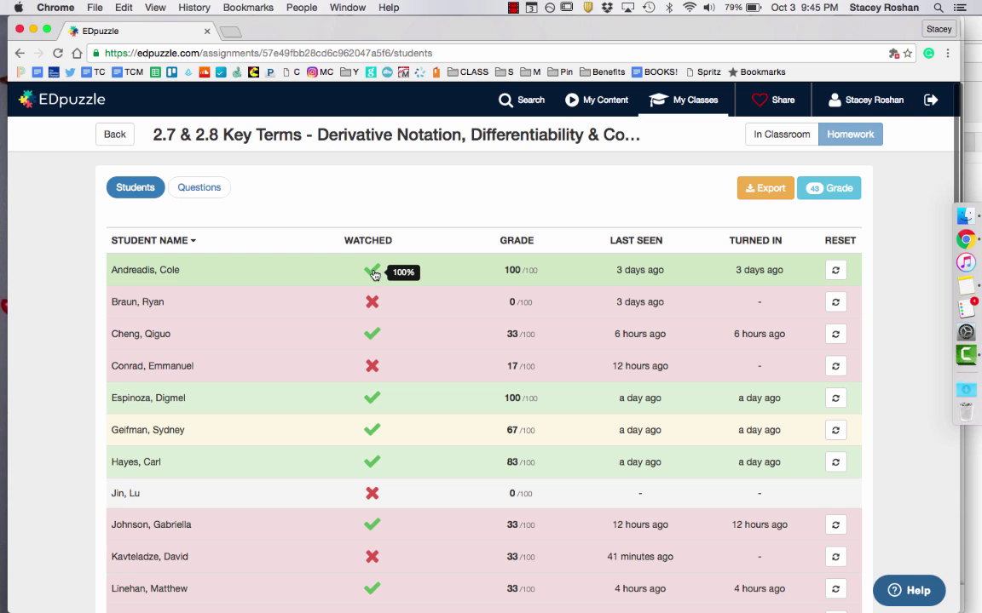
mouse_move(372, 305)
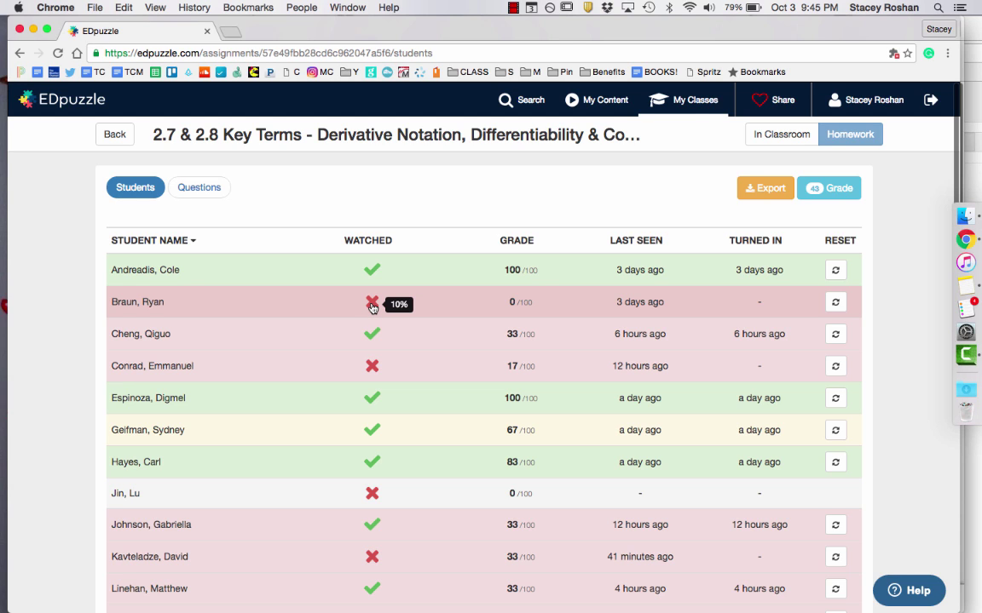
Step: Open the 10%-watched student's progress page and review their 0/6 quiz answers
left_click(137, 302)
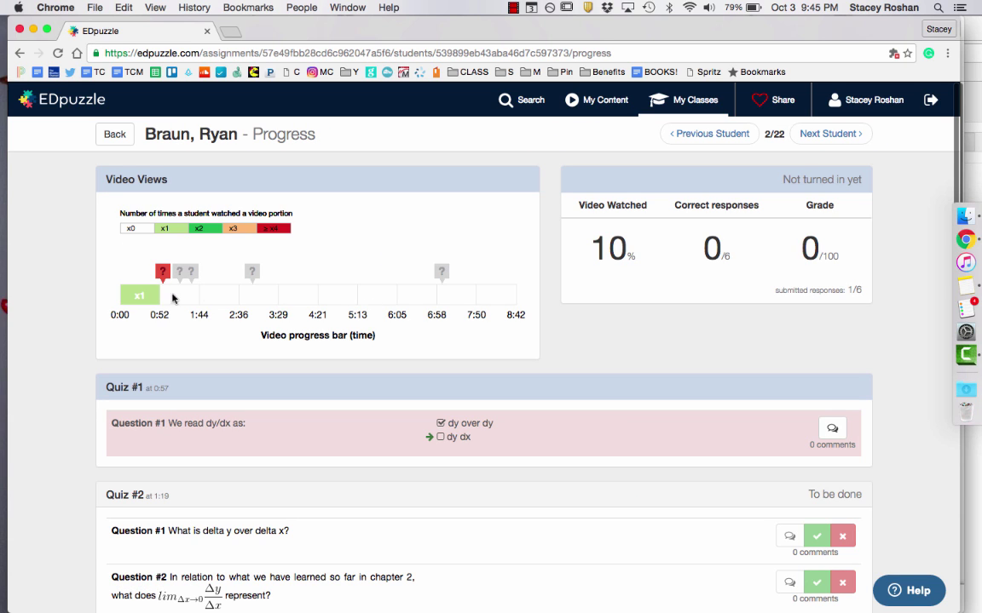
mouse_move(162, 304)
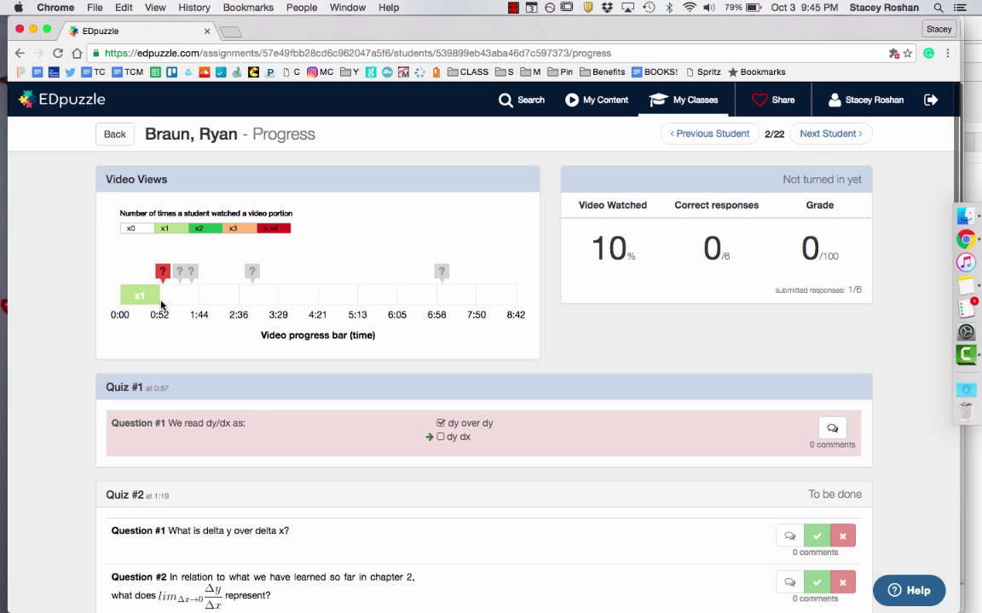
mouse_move(365, 436)
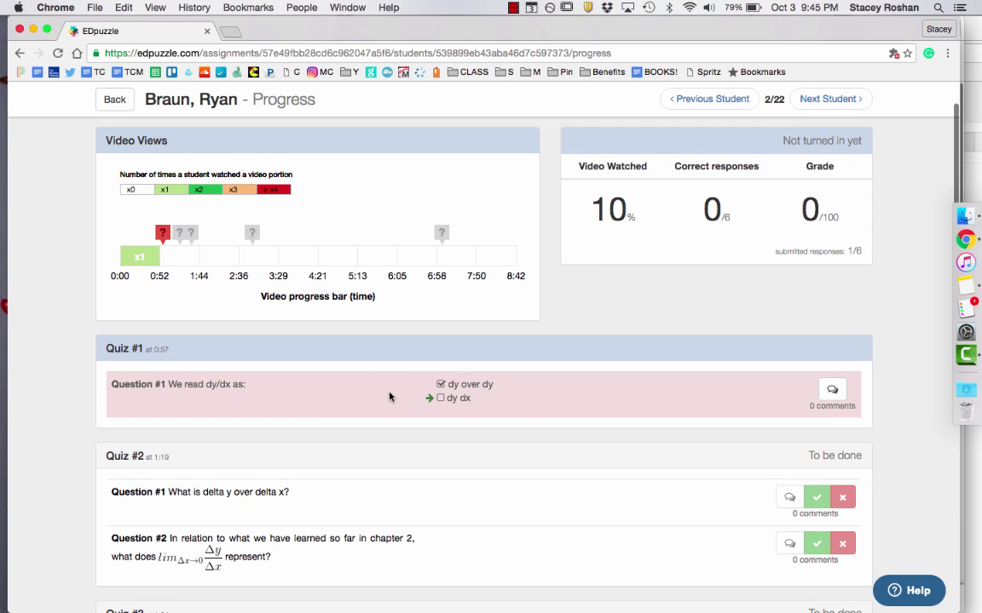
scroll("down", 3)
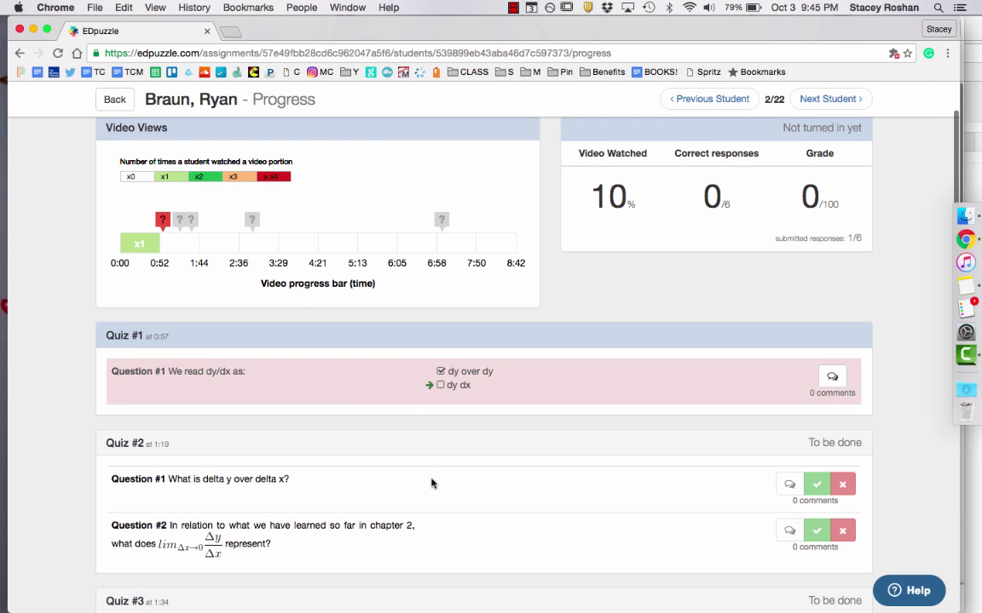
scroll("down", 3)
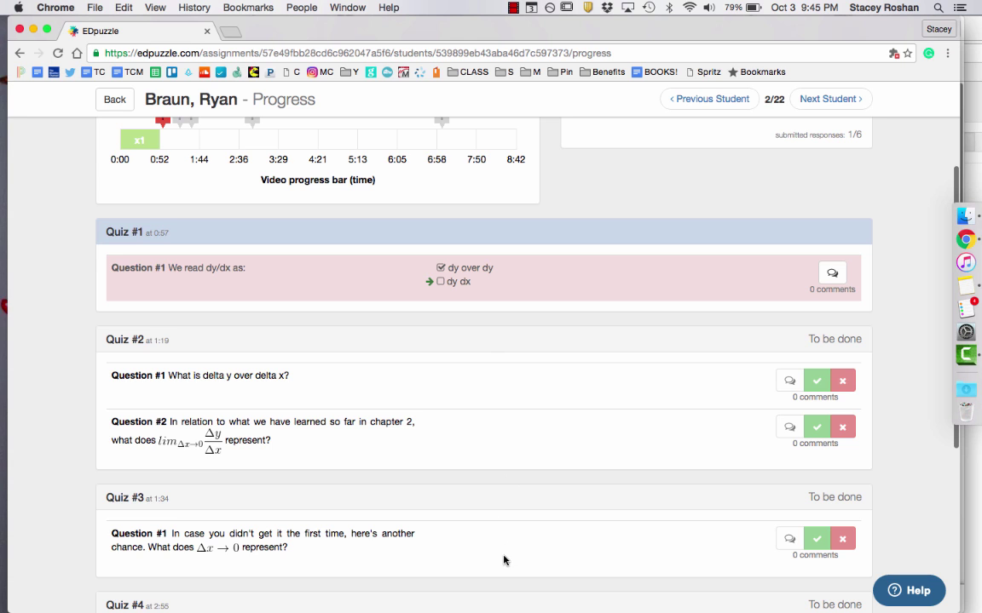
scroll("up", 3)
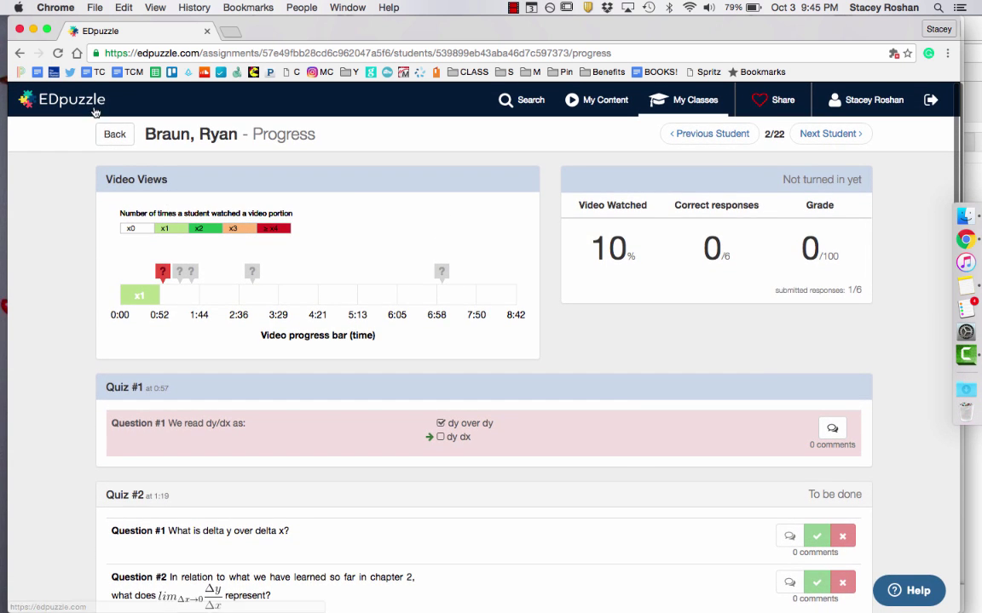
Step: Review the 70%-watched student's responses with grade 17, then return to the list
left_click(114, 134)
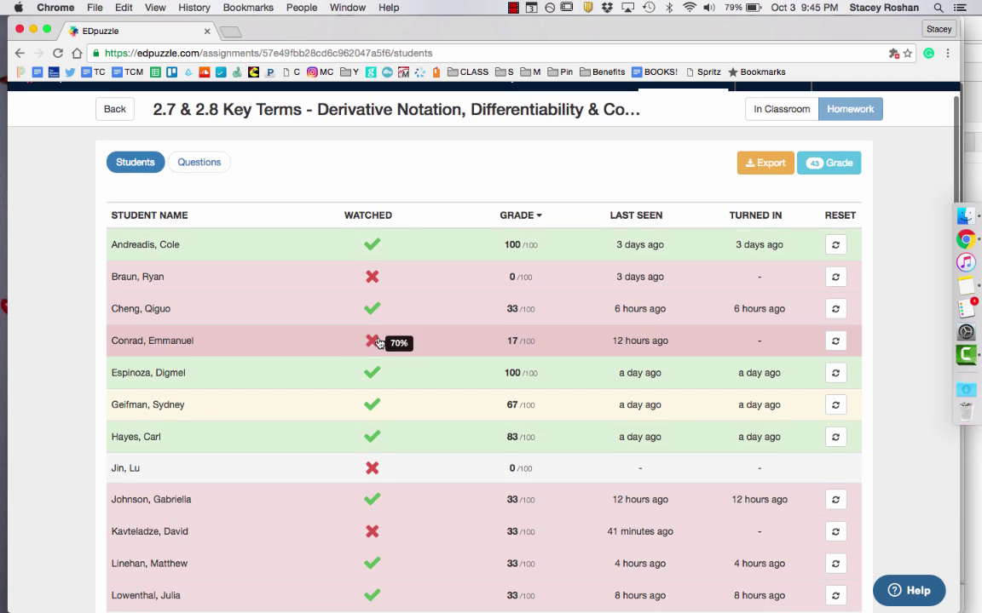
mouse_move(373, 345)
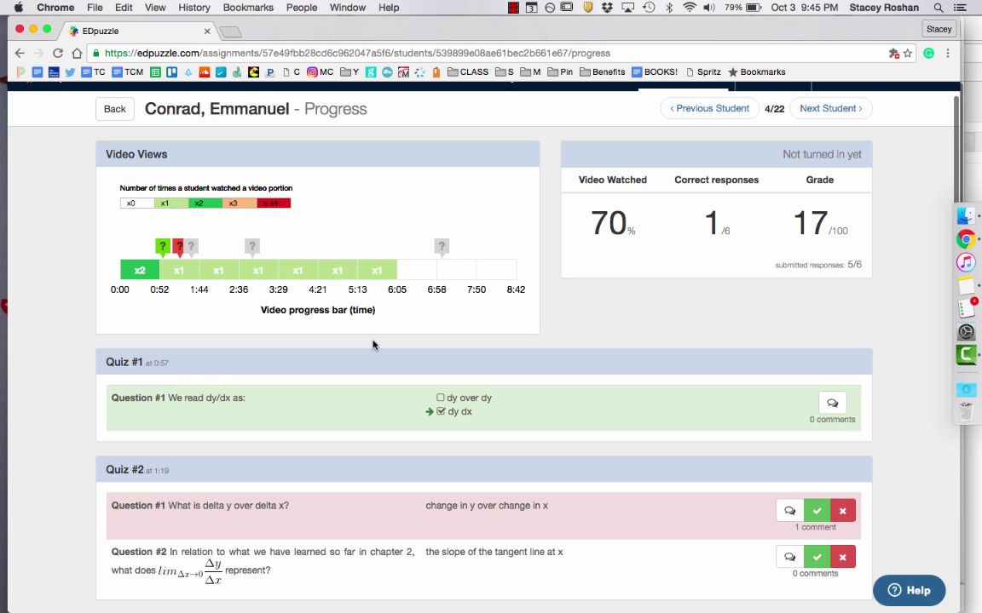
mouse_move(297, 274)
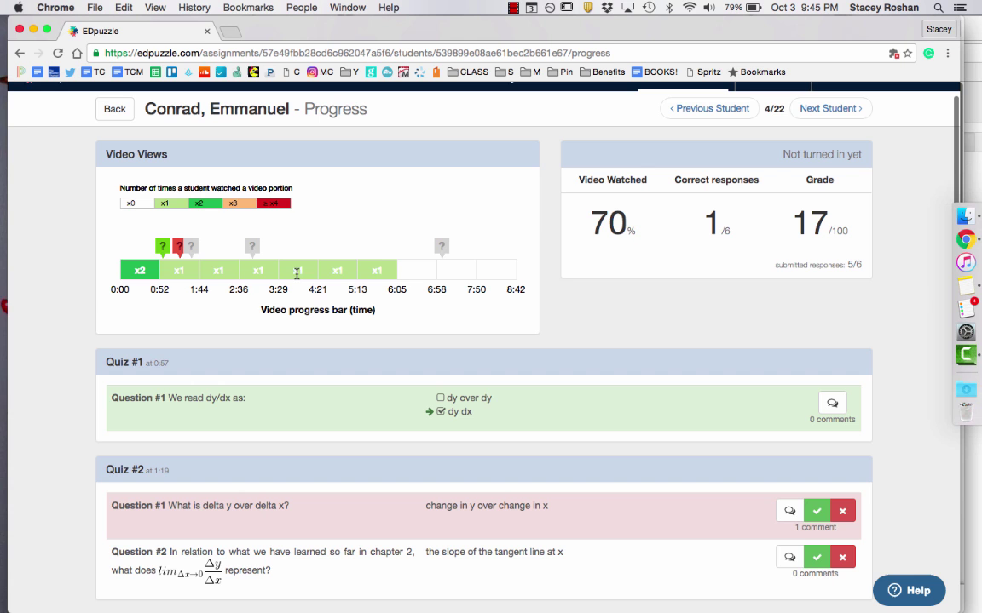
mouse_move(548, 458)
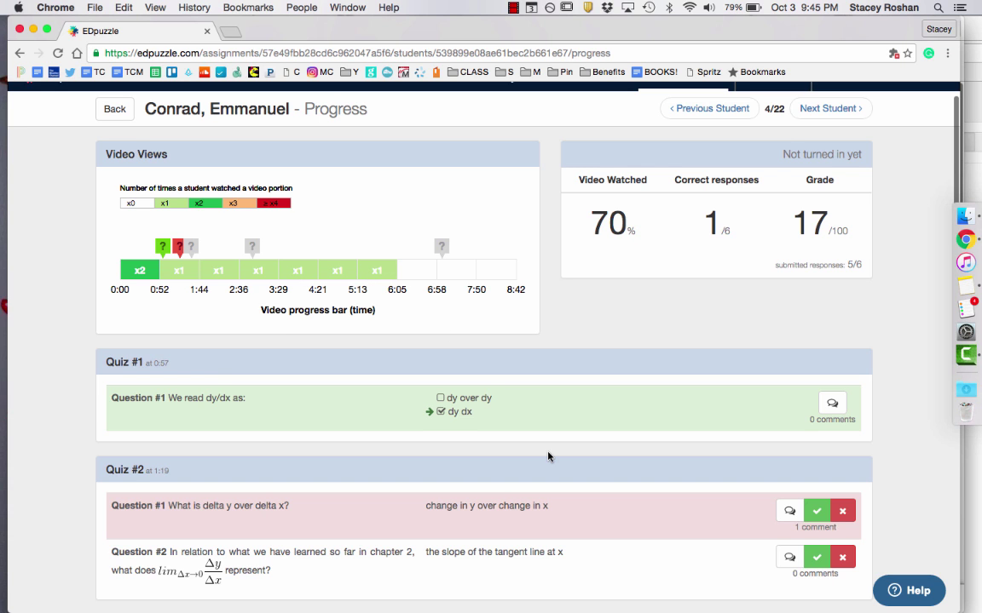
scroll("down", 3)
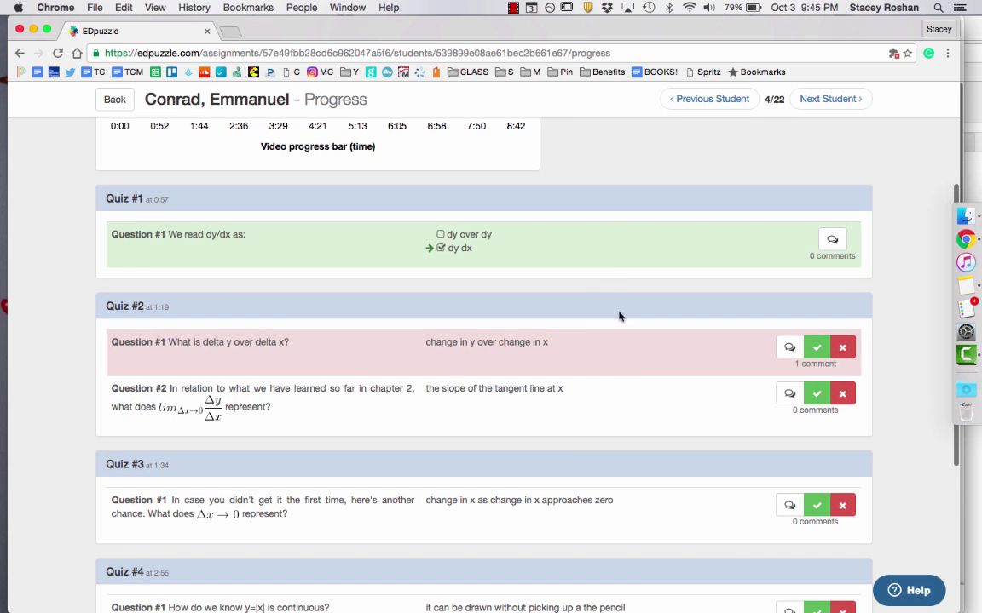
scroll("down", 3)
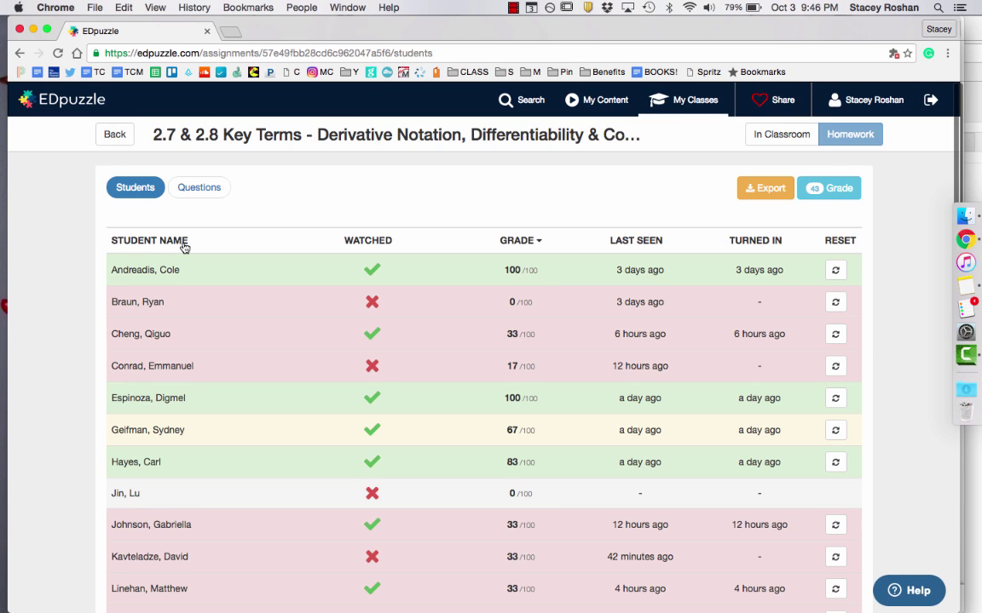
mouse_move(339, 256)
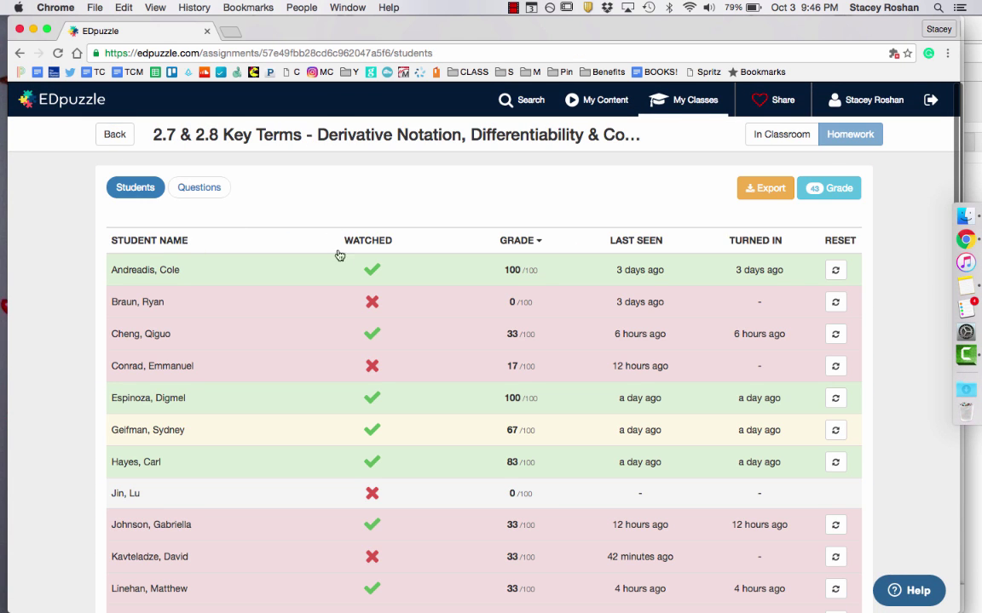
Step: Sort students by the WATCHED column so non-watchers appear first
left_click(367, 240)
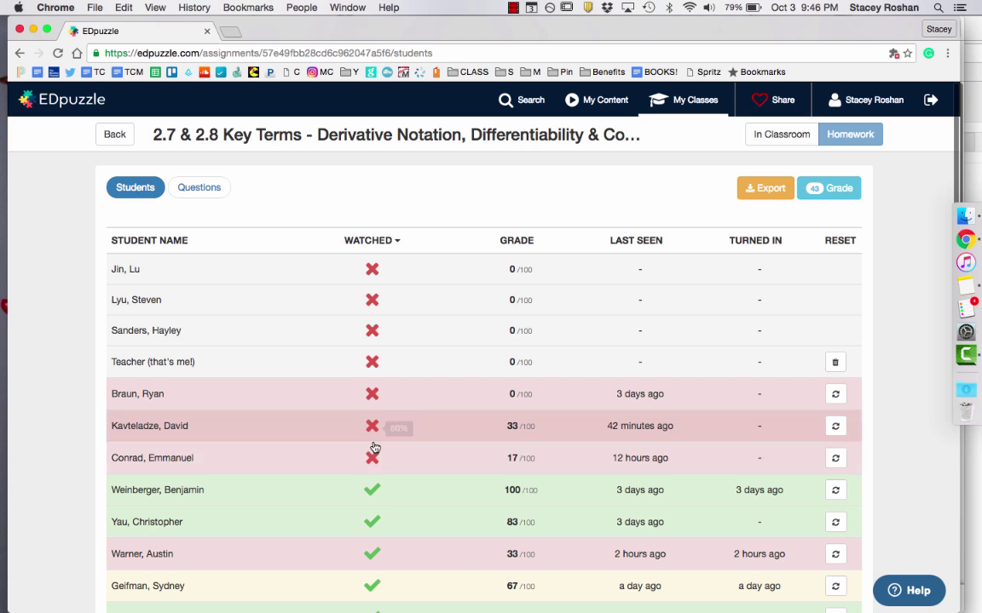
mouse_move(372, 460)
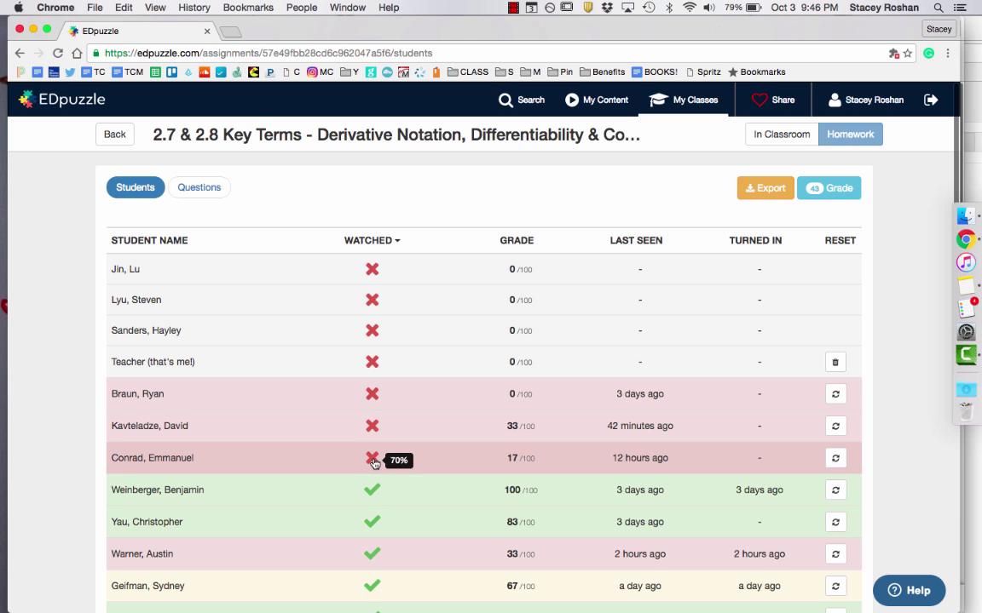
mouse_move(372, 330)
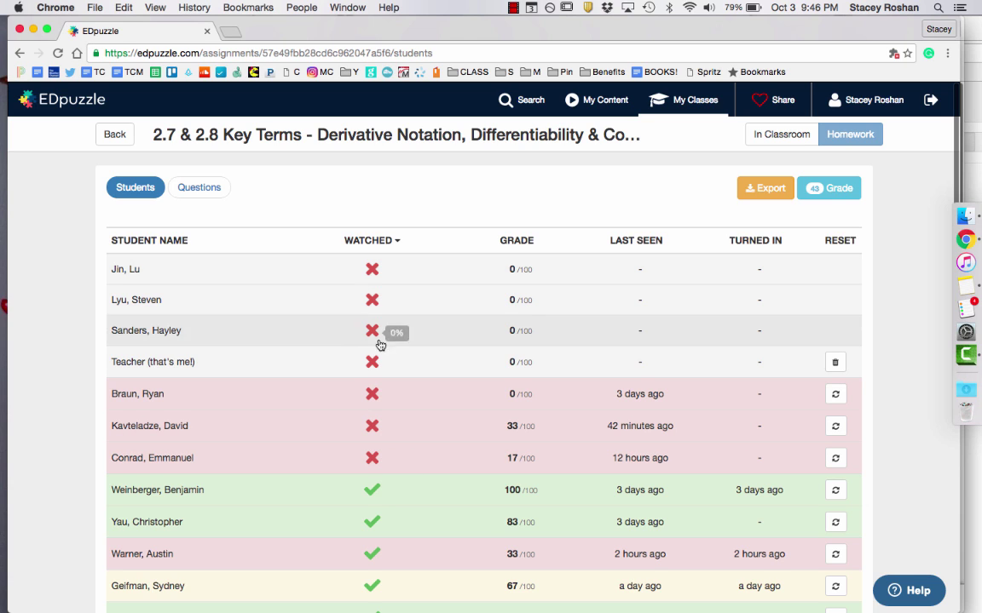
mouse_move(372, 459)
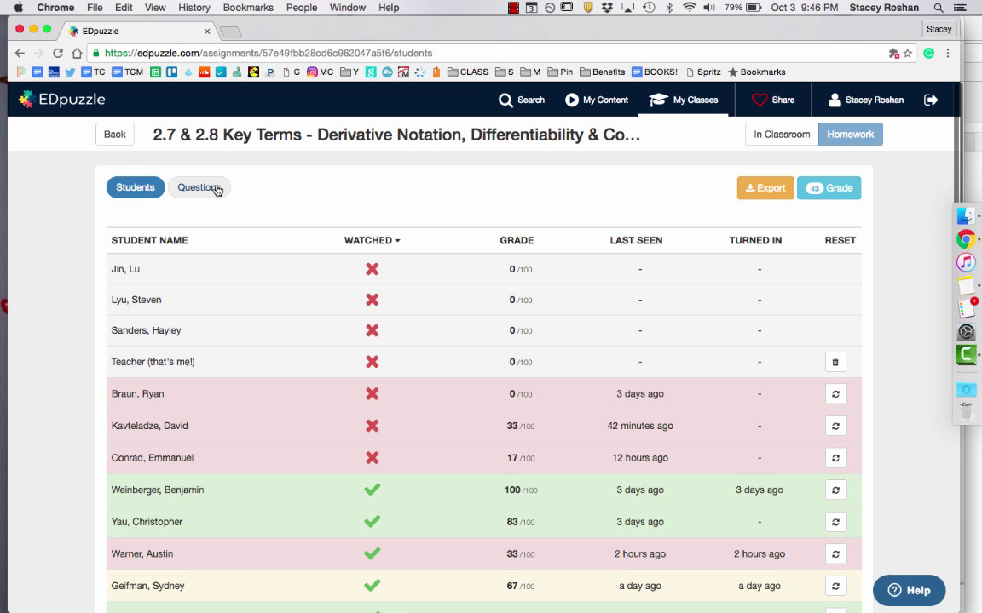
Step: Show the Questions view with successful-student counts out of 22 per question
left_click(199, 188)
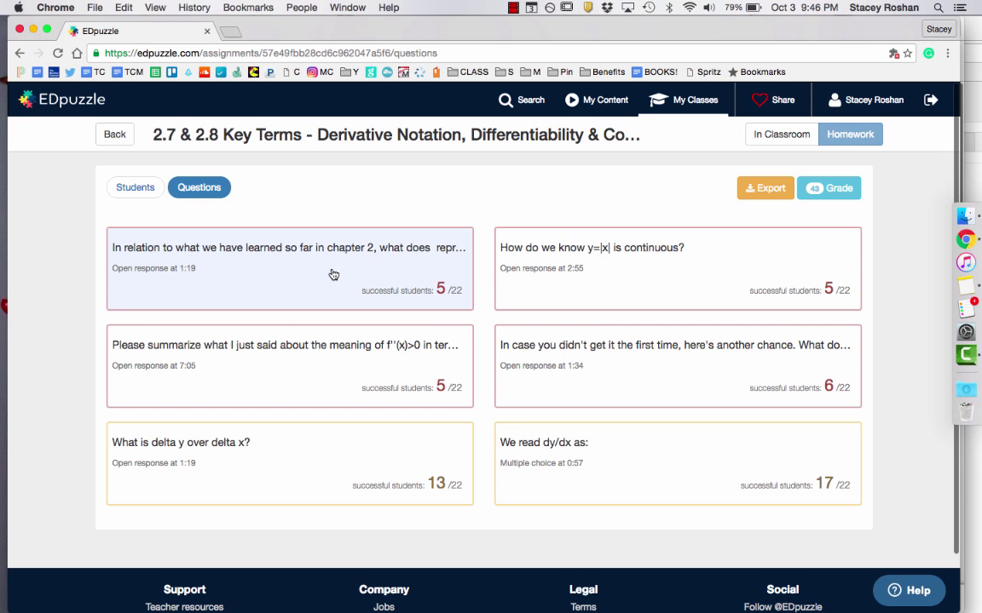
mouse_move(369, 282)
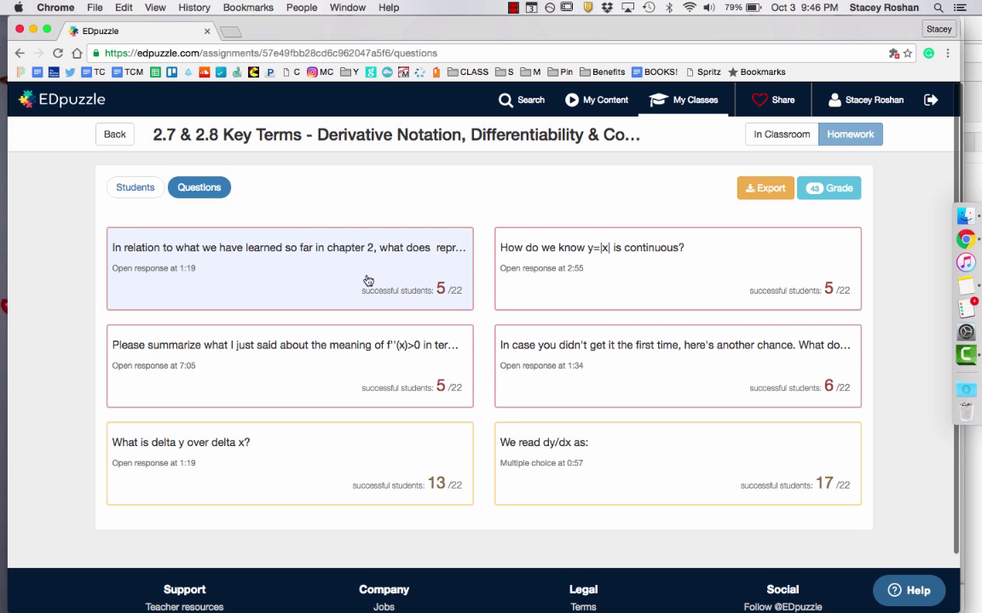
mouse_move(638, 465)
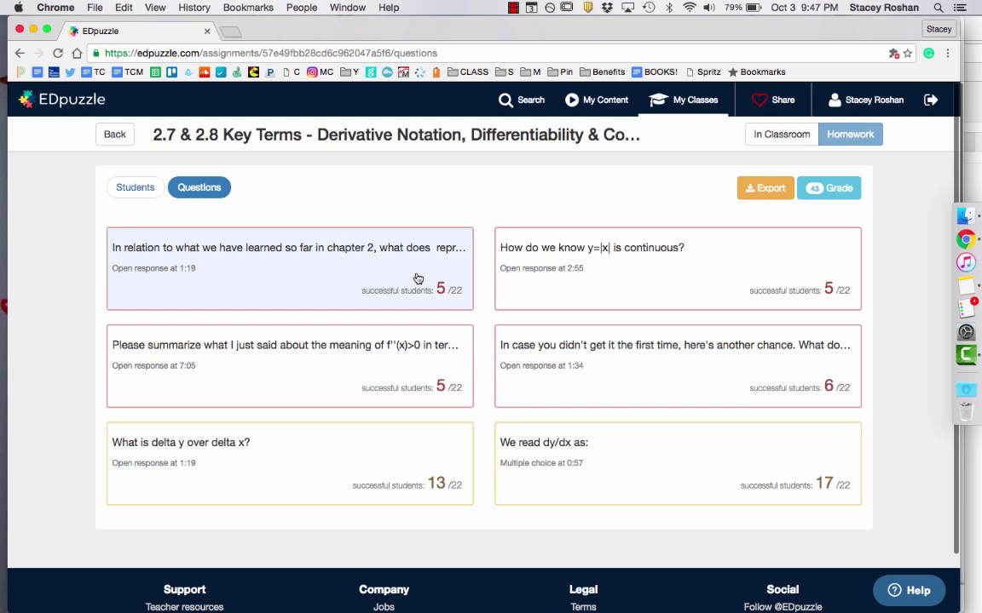
mouse_move(542, 284)
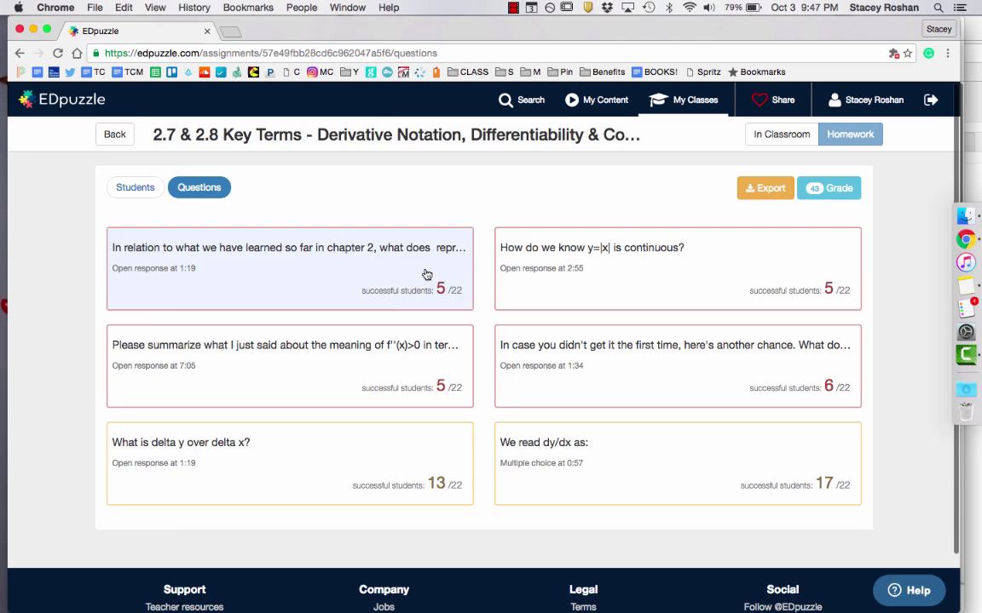
left_click(289, 256)
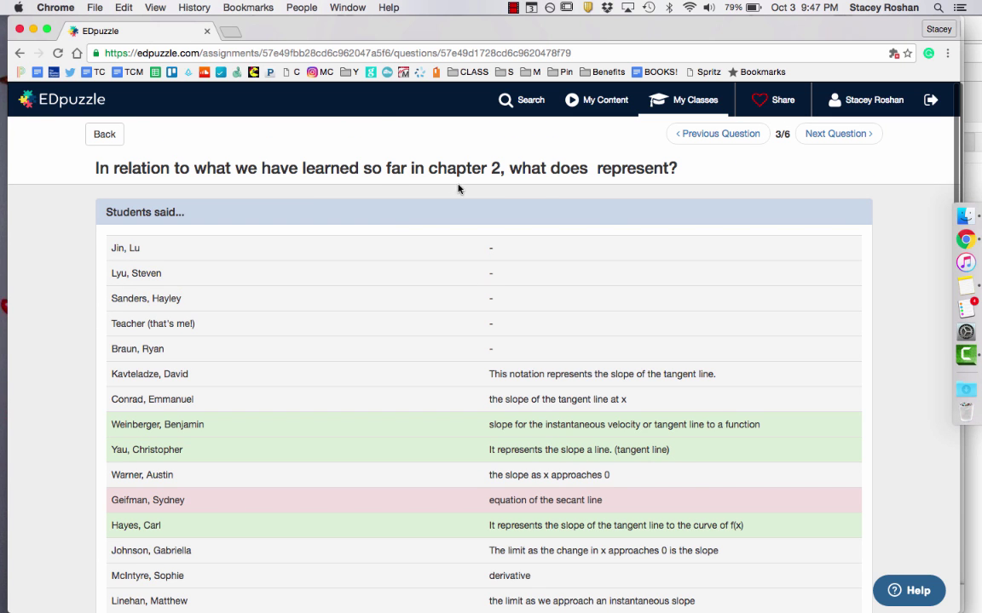
scroll("down", 3)
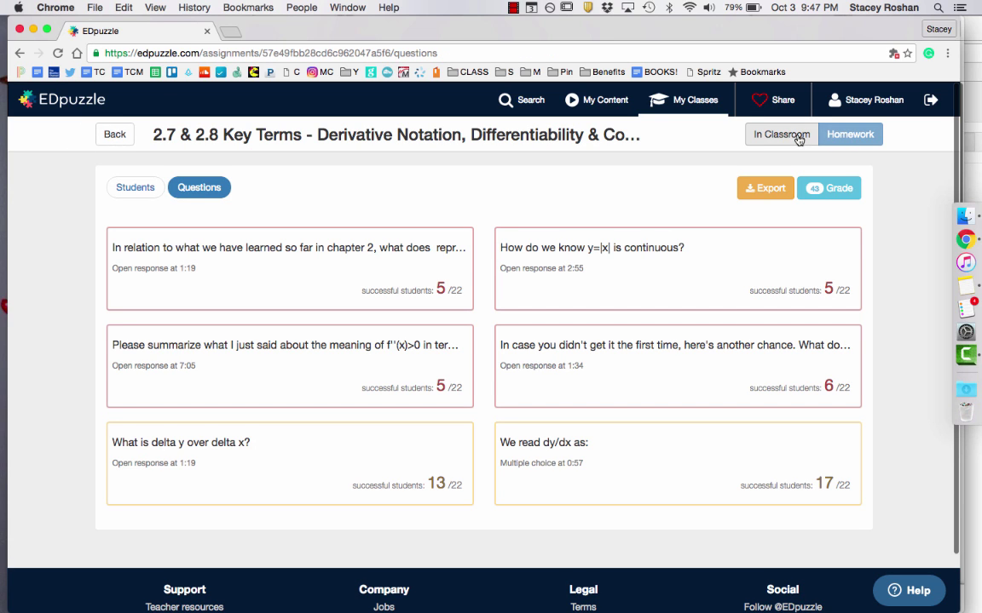
Step: Show In Classroom results on the Students tab and review each student's watched, responses and grades
left_click(780, 134)
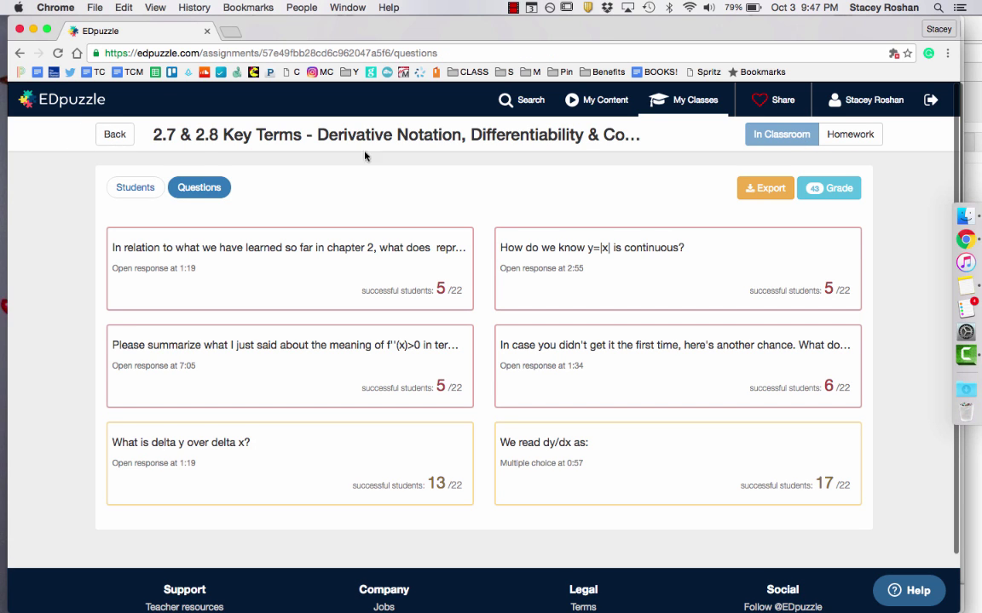
left_click(134, 187)
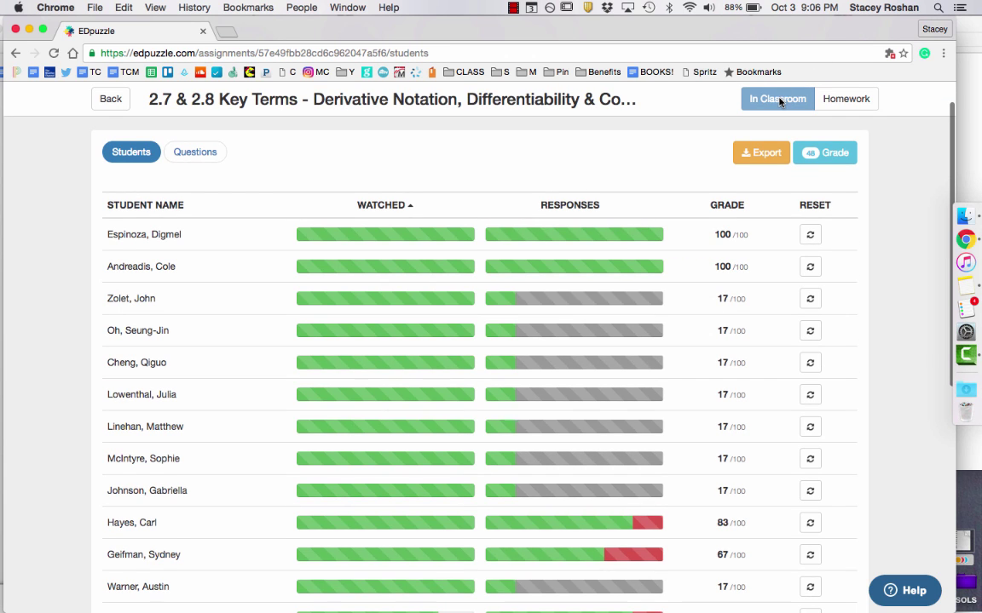
scroll("down", 3)
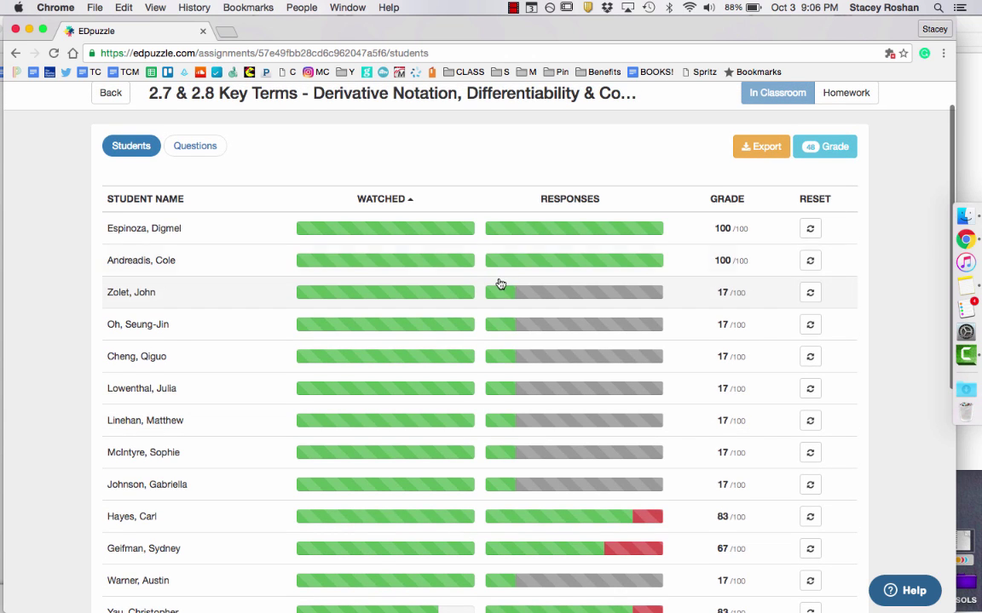
scroll("down", 3)
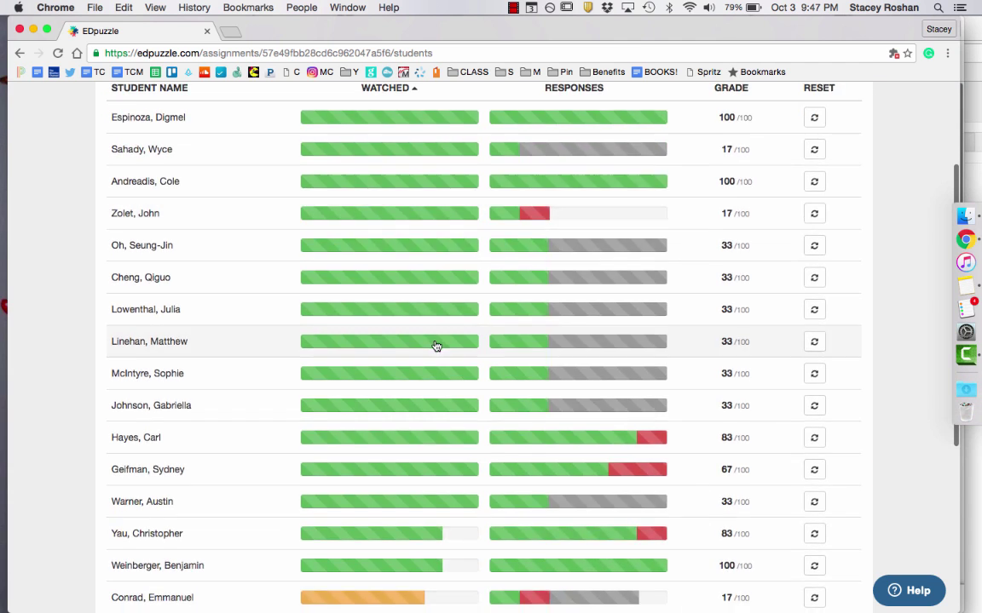
scroll("down", 3)
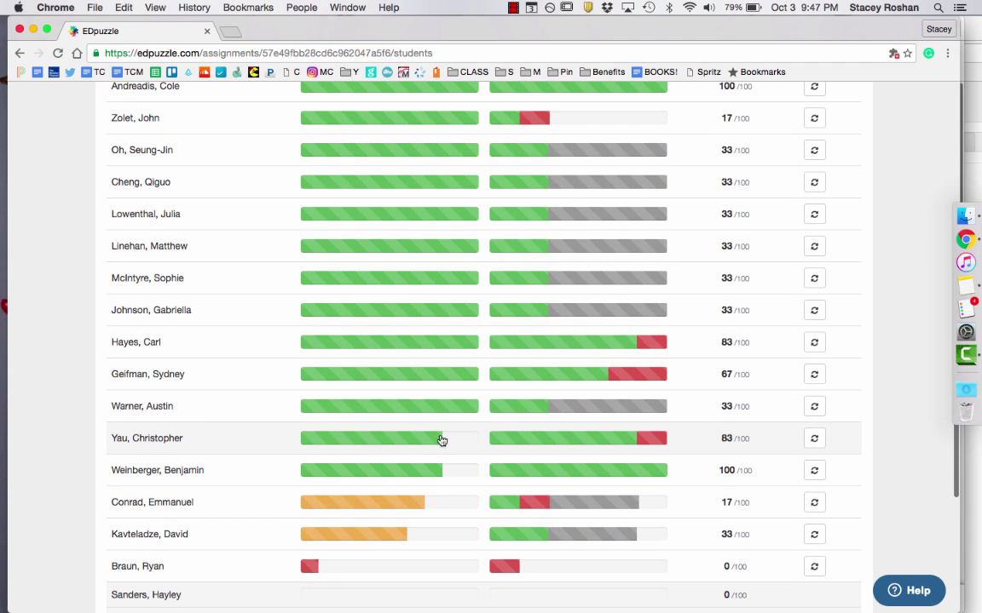
mouse_move(403, 414)
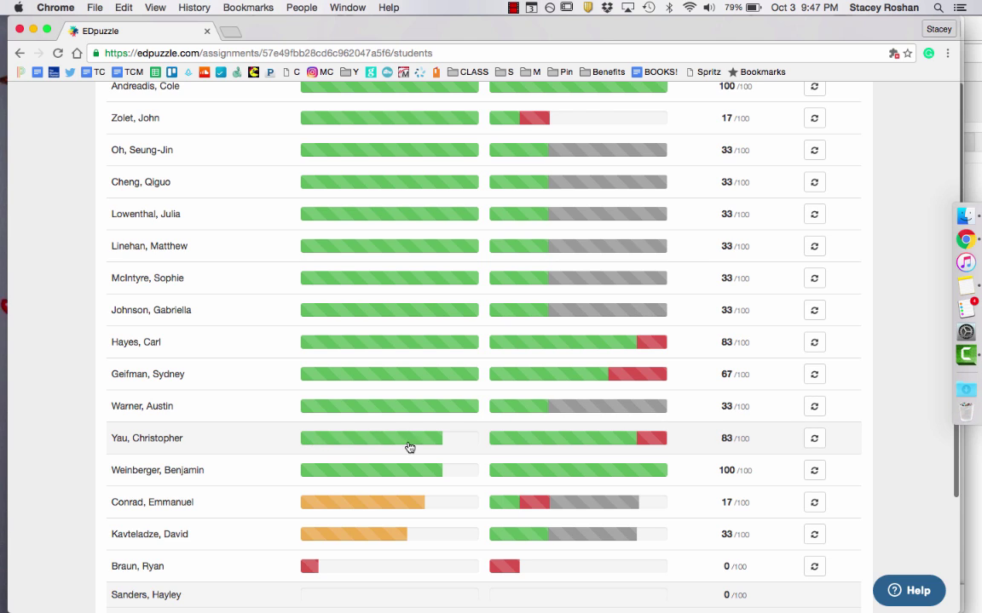
mouse_move(466, 451)
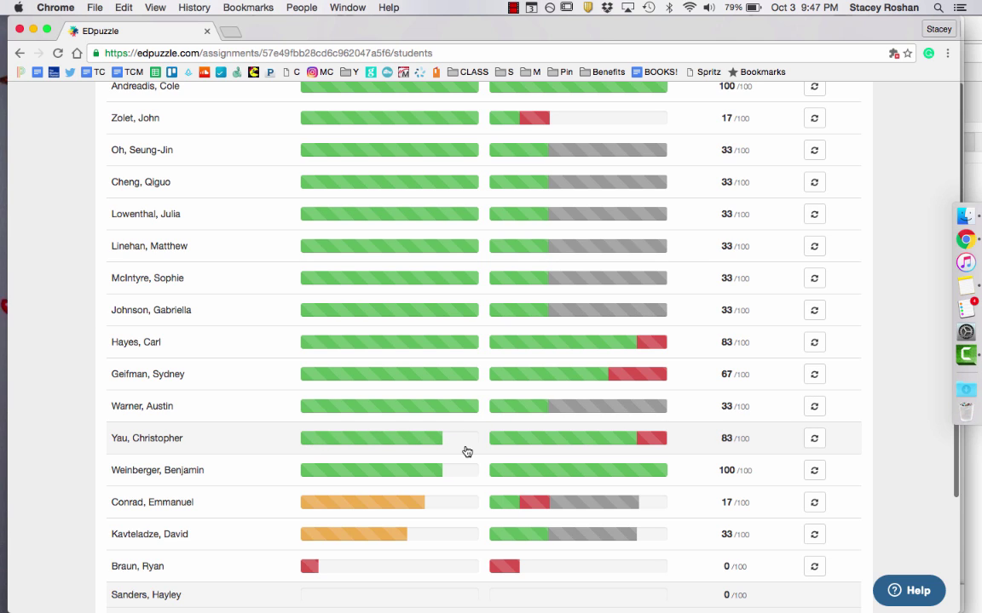
mouse_move(499, 446)
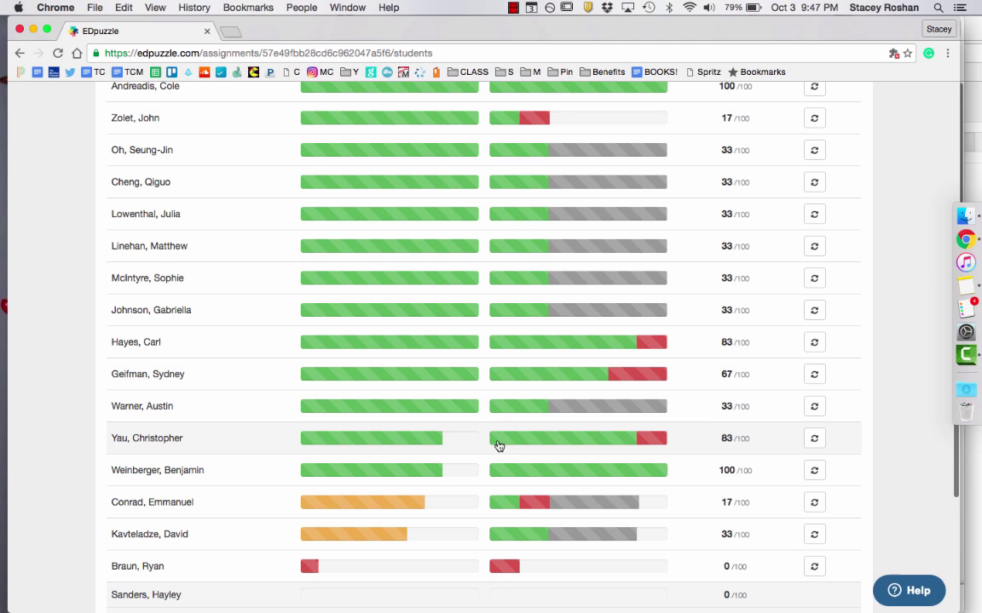
mouse_move(635, 447)
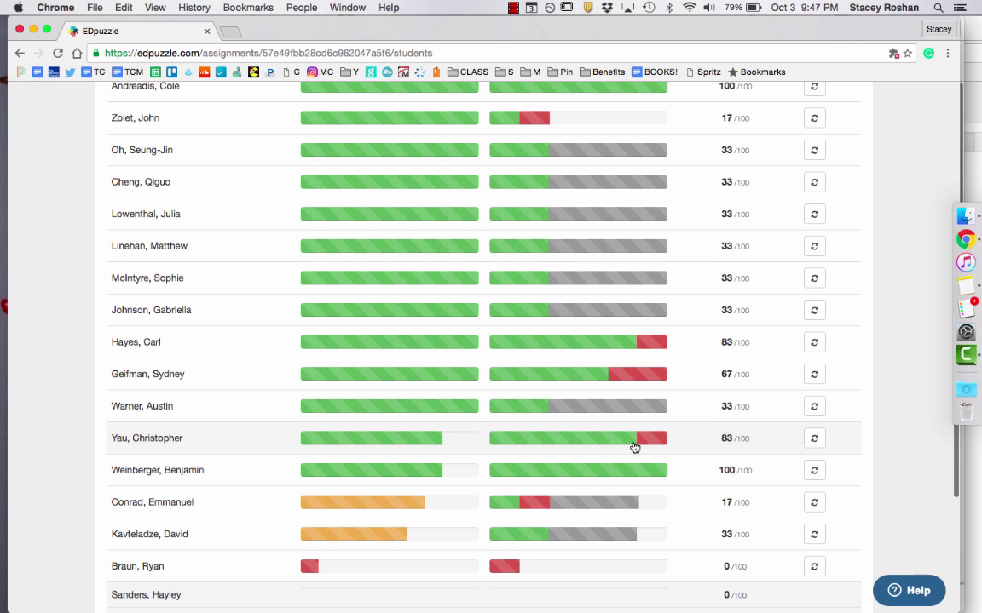
mouse_move(639, 447)
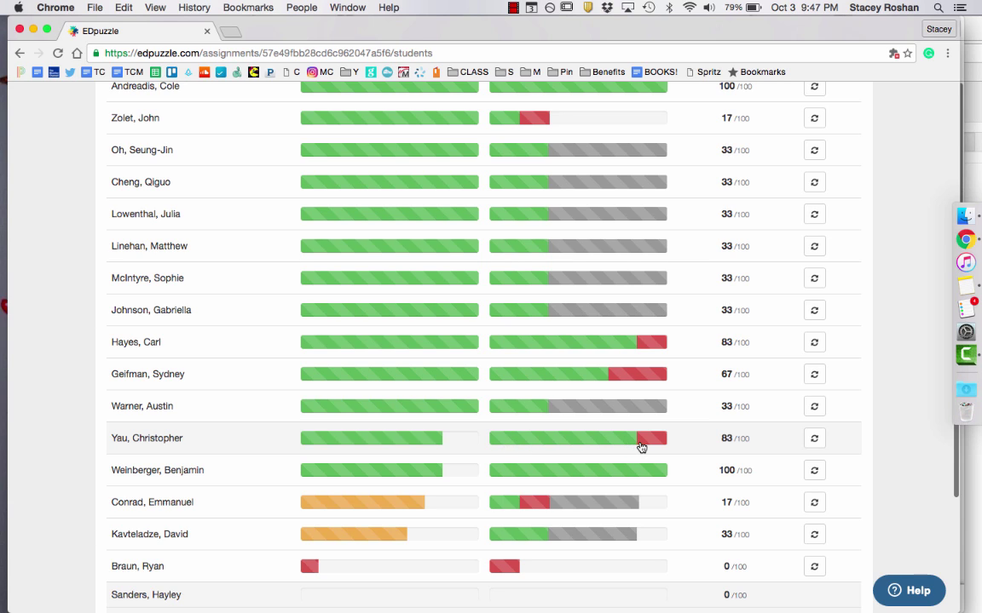
mouse_move(662, 445)
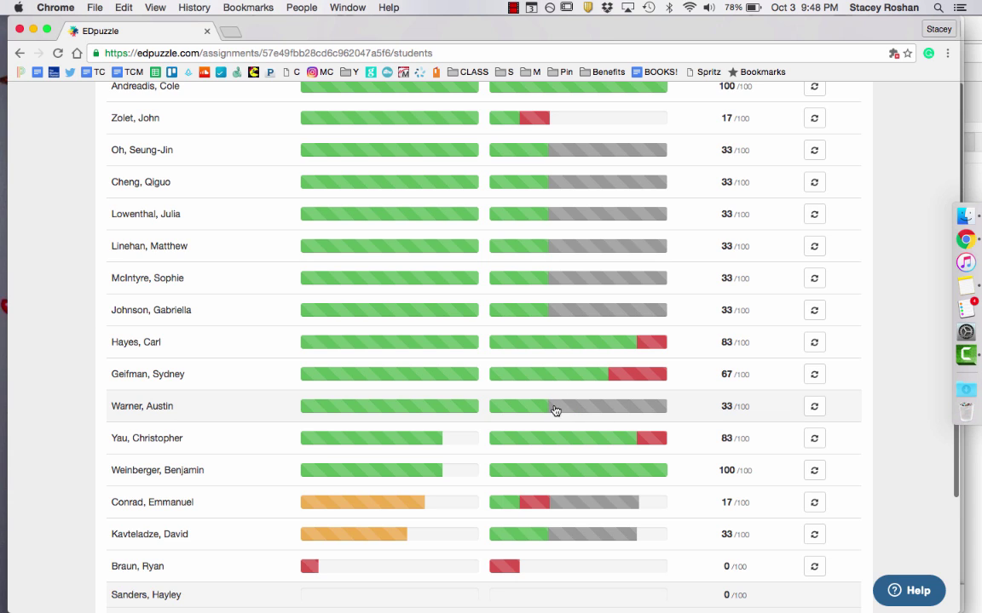
mouse_move(658, 413)
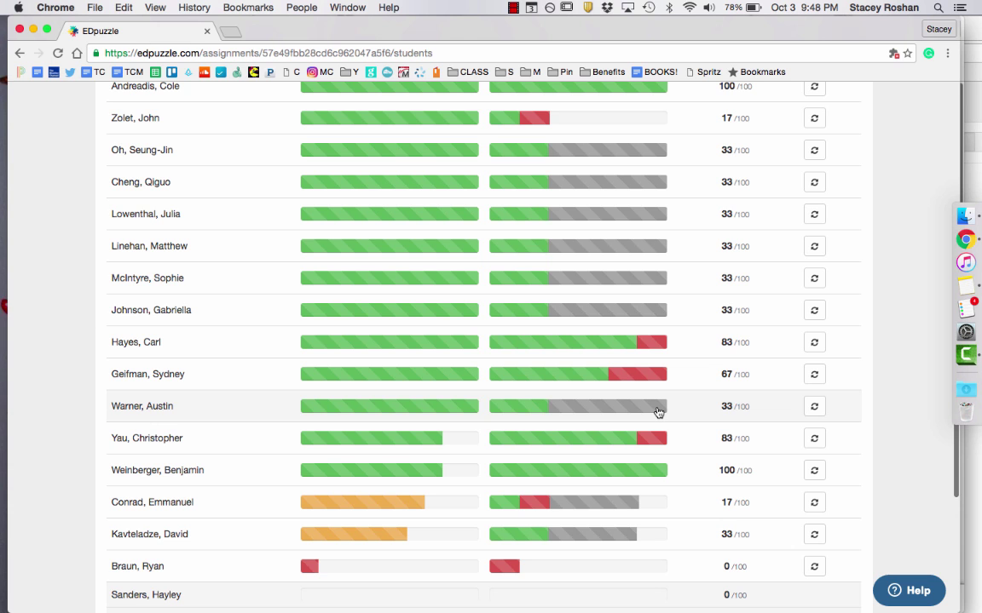
scroll("up", 3)
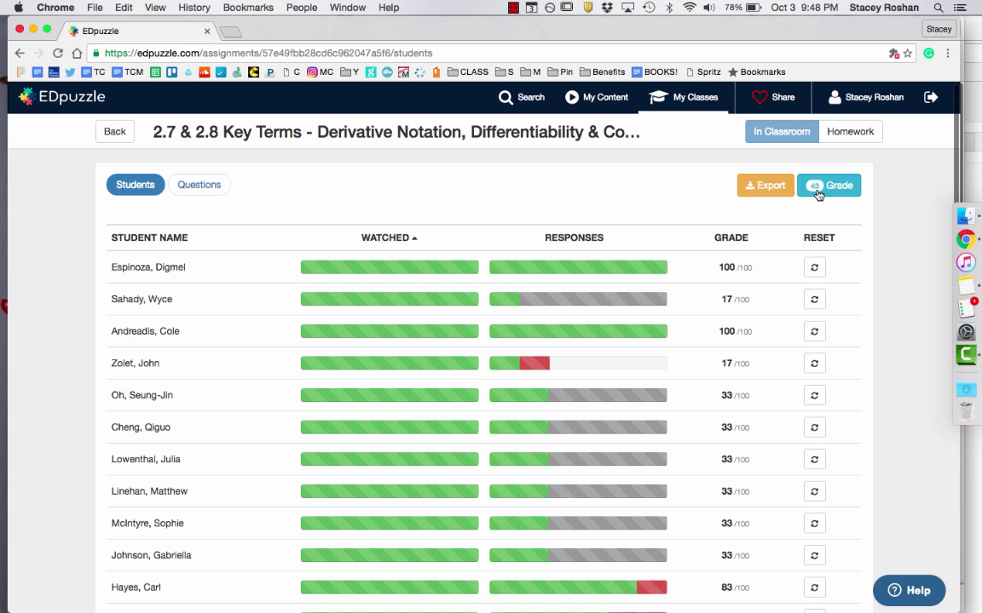
mouse_move(788, 194)
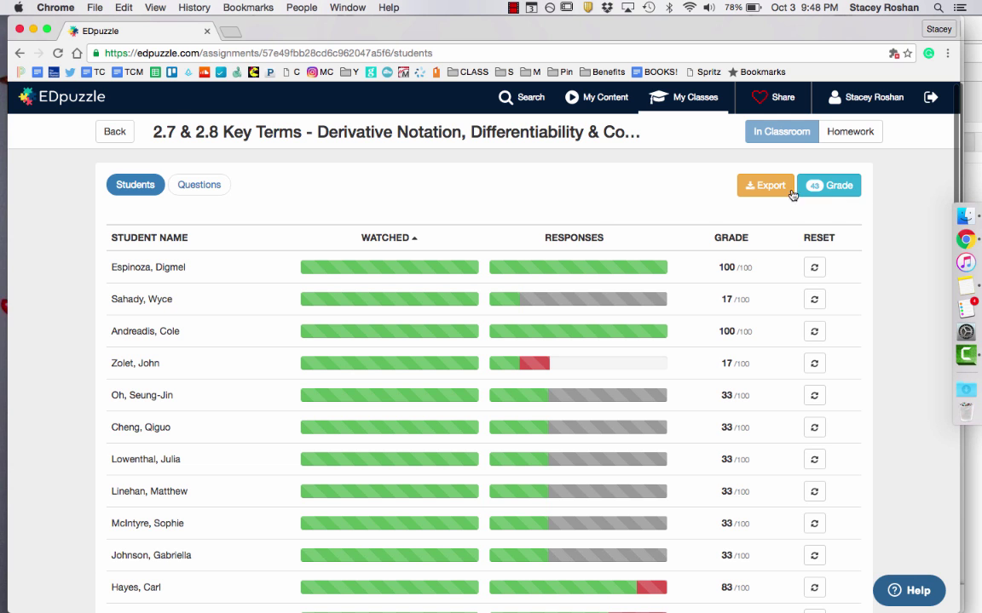
left_click(148, 267)
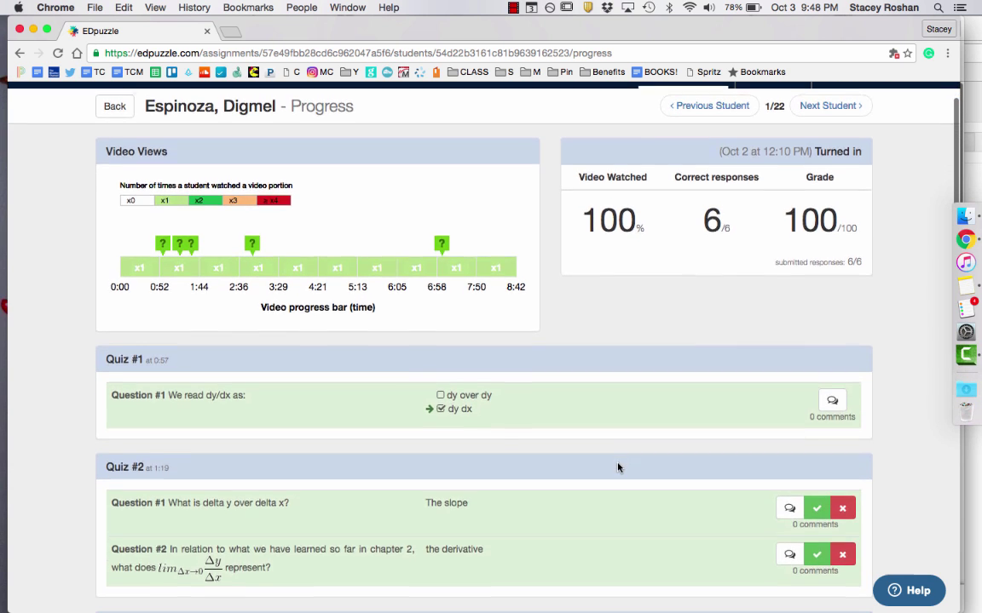
scroll("down", 3)
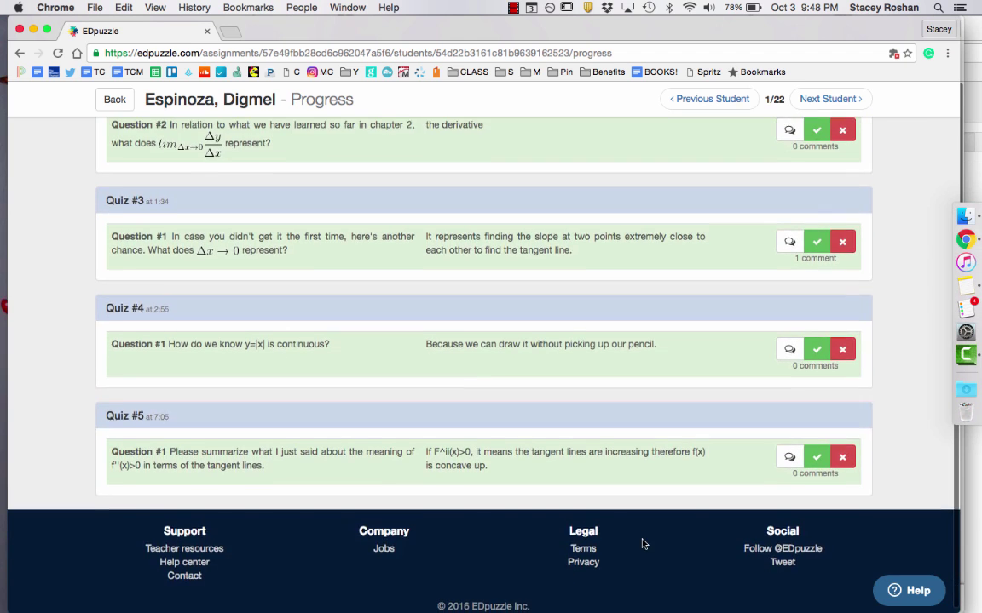
left_click(827, 99)
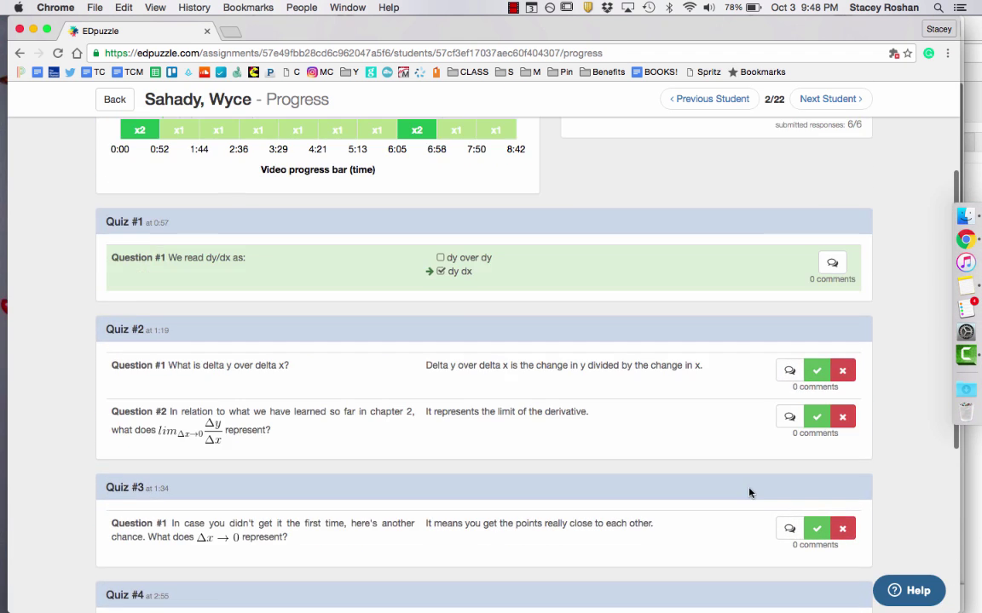
scroll("down", 3)
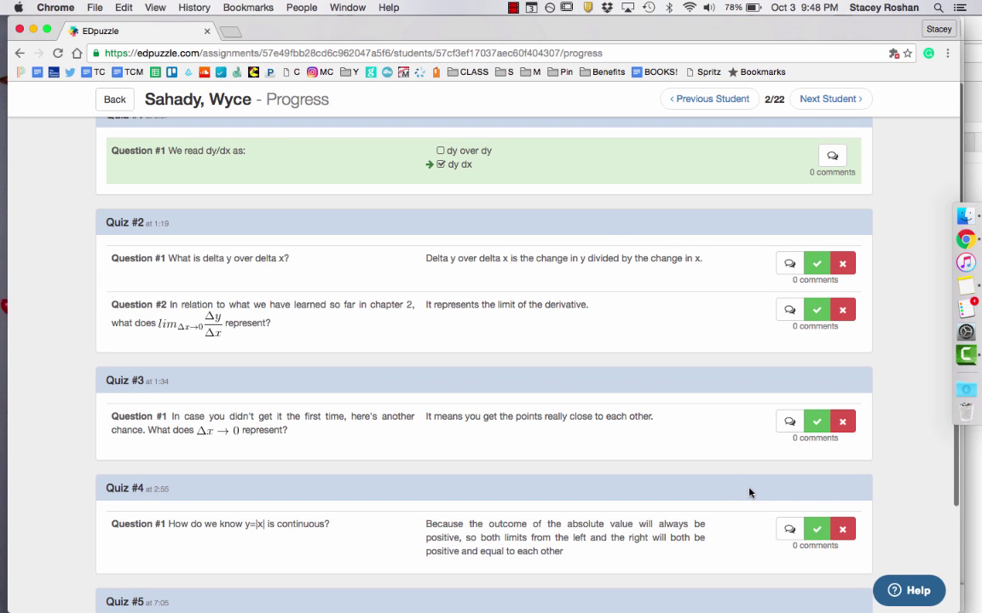
mouse_move(469, 284)
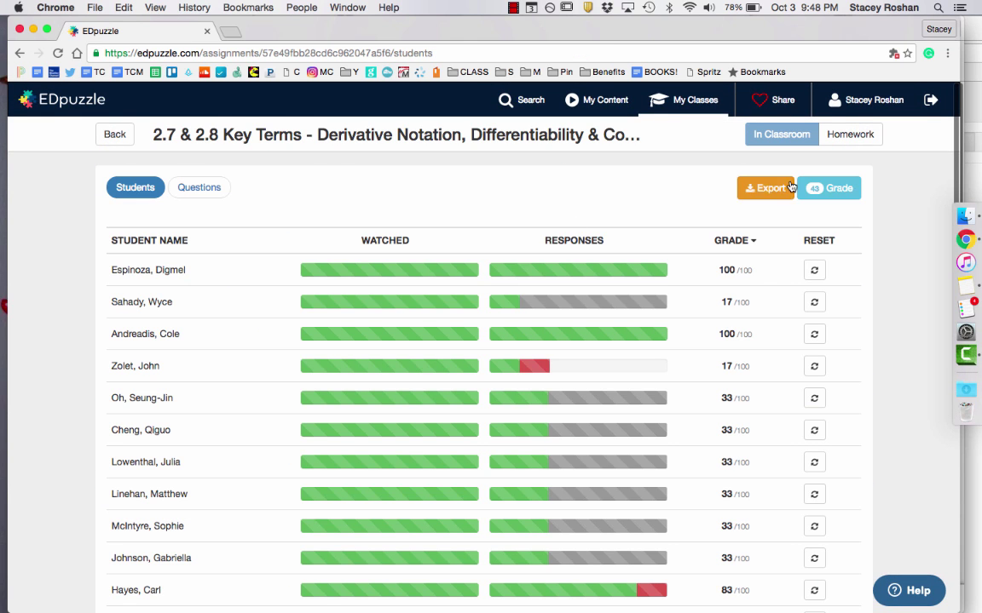
Step: Open Quick grade and browse every student's written answers under each open-ended question
left_click(827, 188)
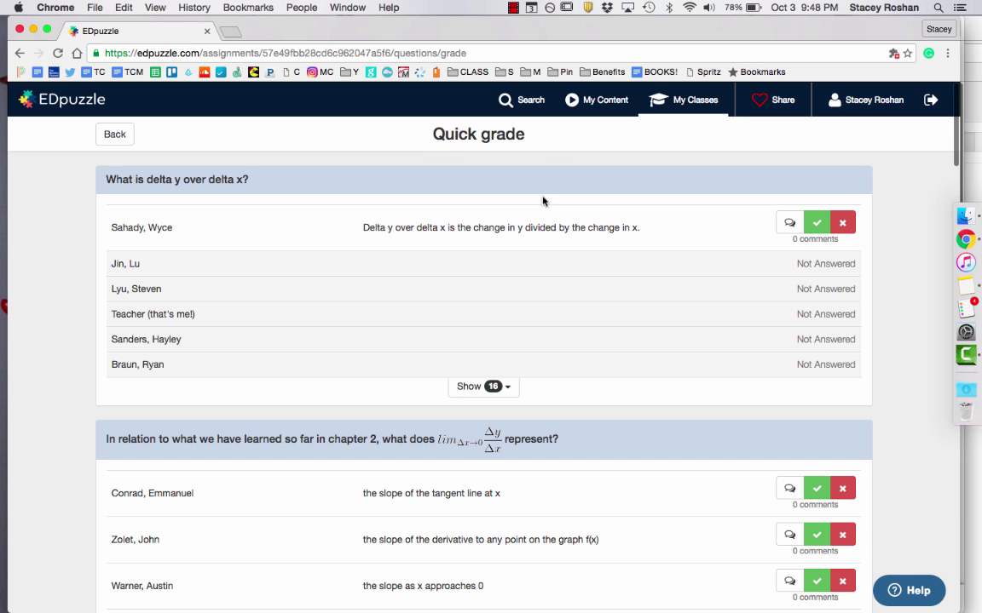
scroll("down", 3)
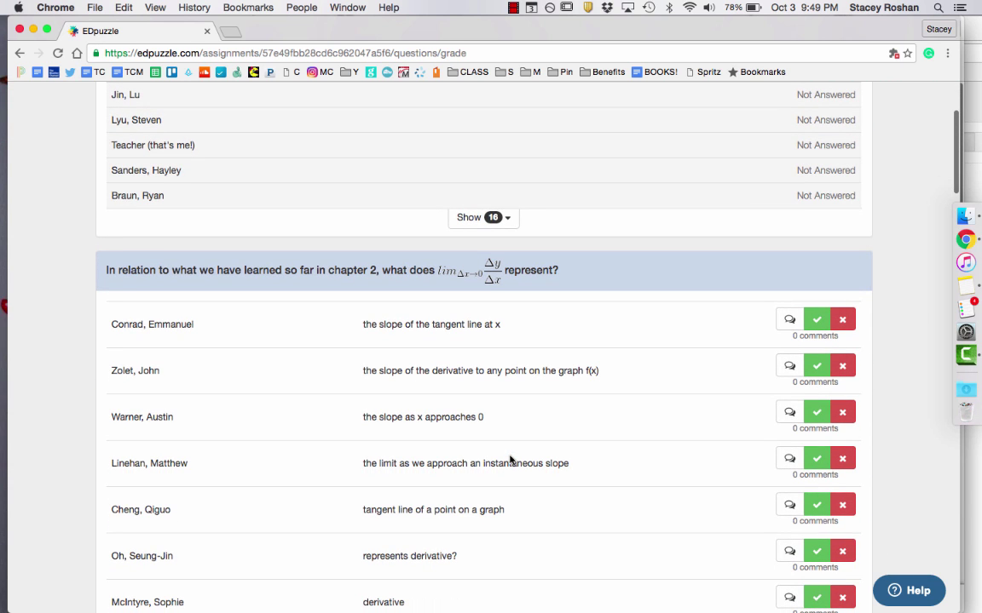
scroll("down", 3)
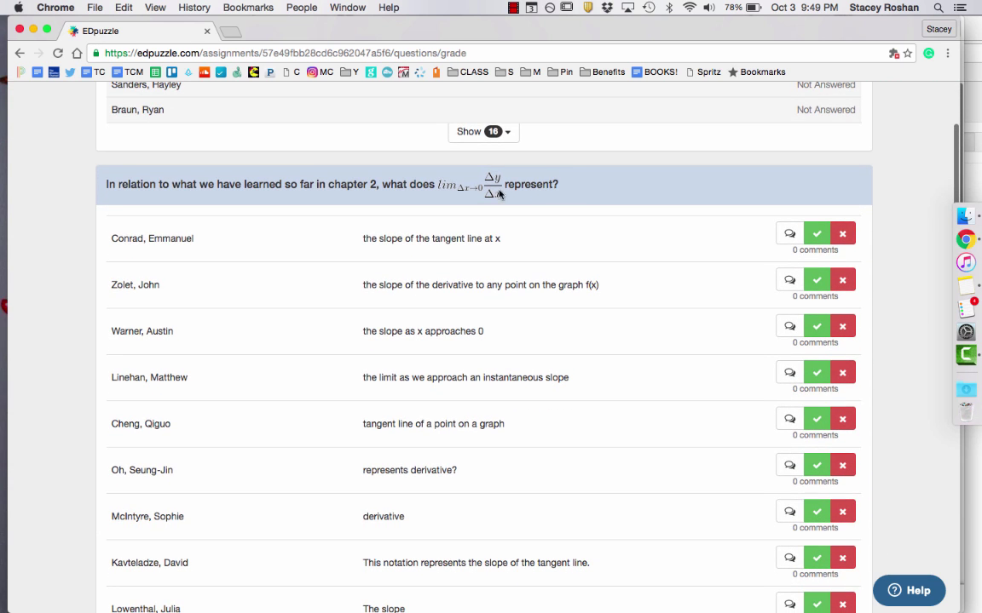
scroll("down", 3)
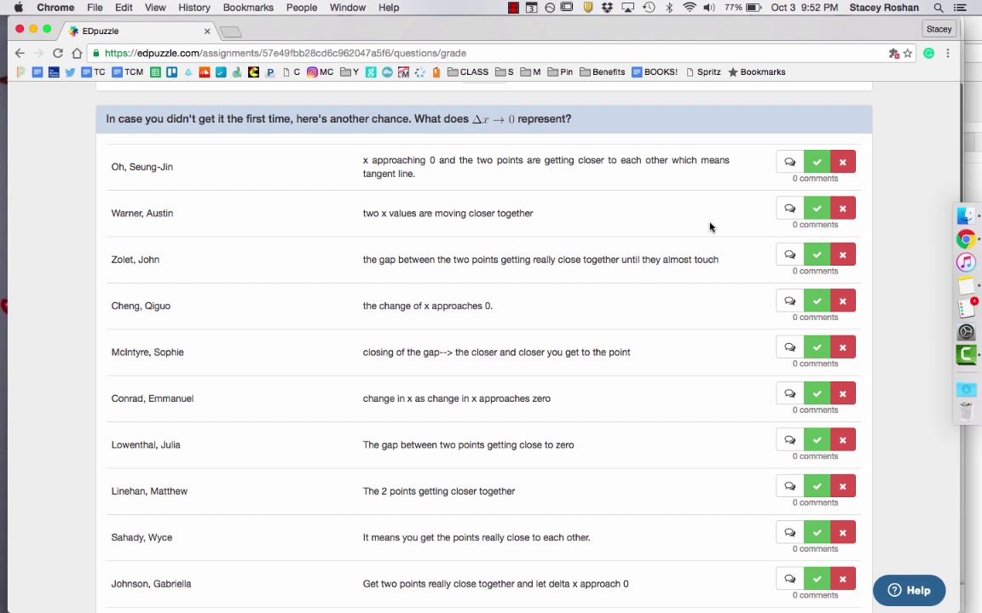
Step: Comment on Cheng's answer: 'delta x->0 means that the distance between the 2 points is approaching 0'
left_click(816, 162)
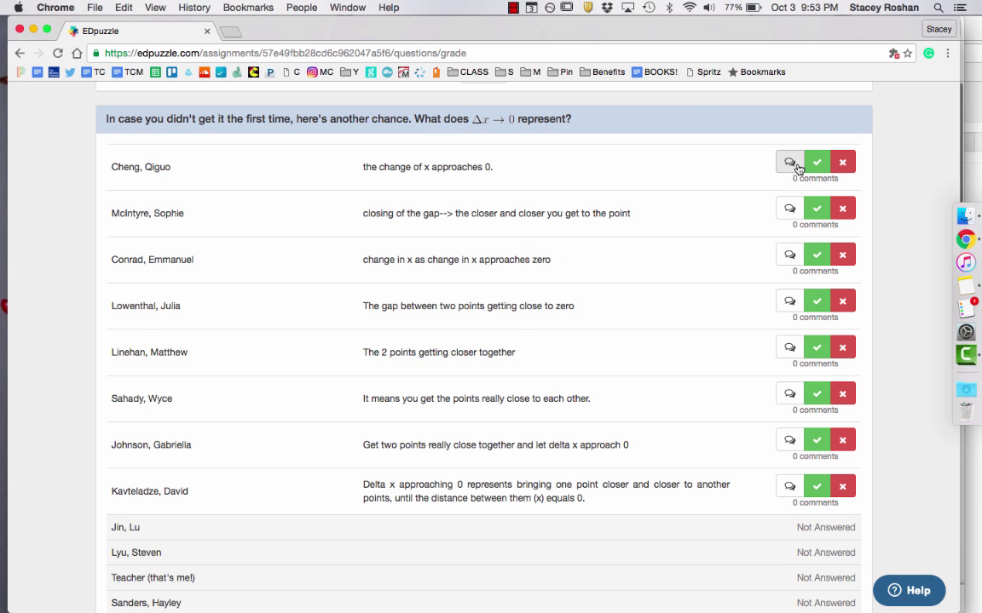
left_click(789, 162)
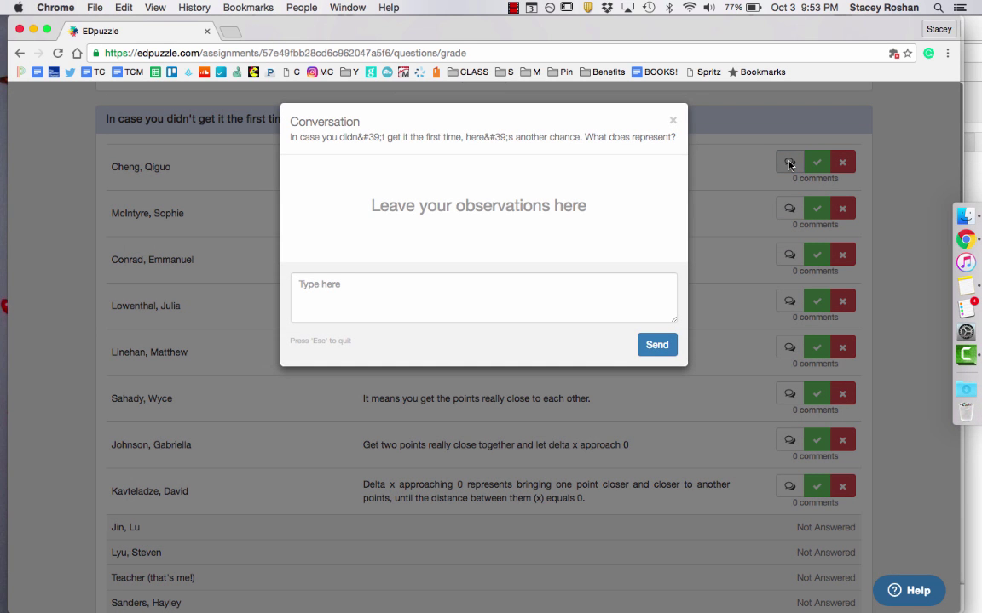
left_click(483, 297)
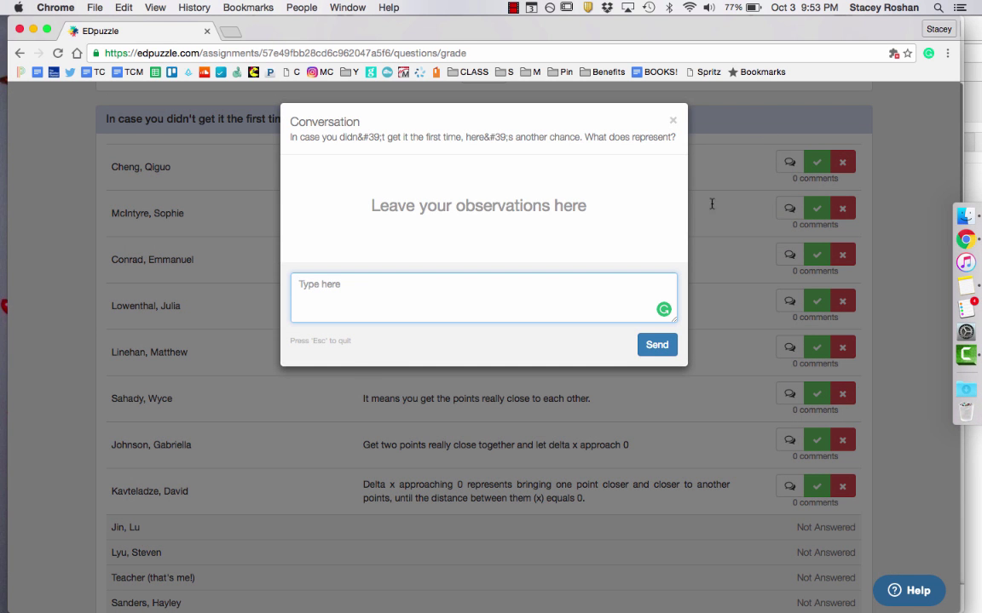
type("delta x->0 means that the distance between the 2 points is approaching 0")
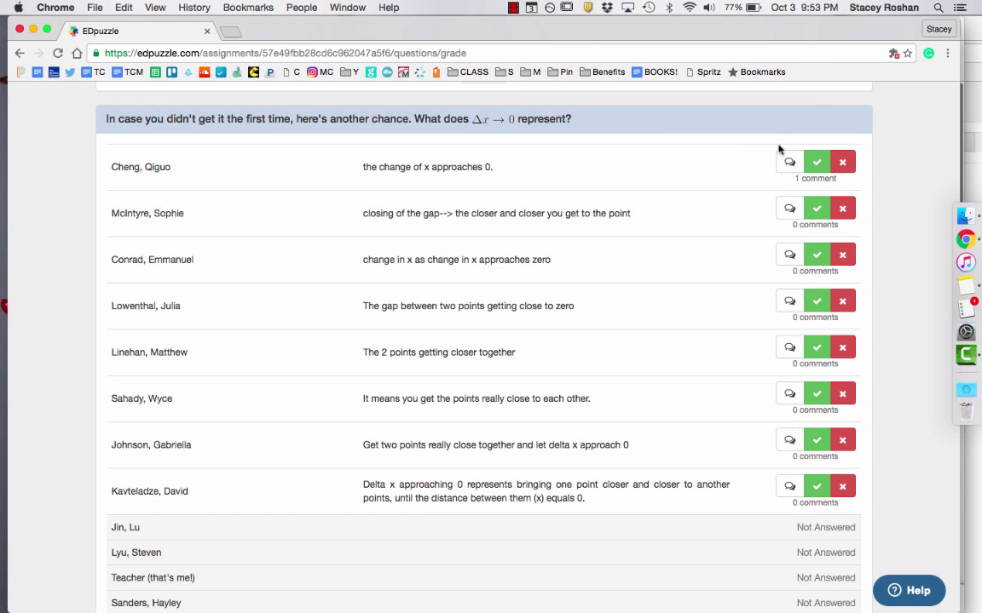
Step: Mark Cheng's answer incorrect and McIntyre's correct, and send a comment on Conrad's answer
left_click(841, 162)
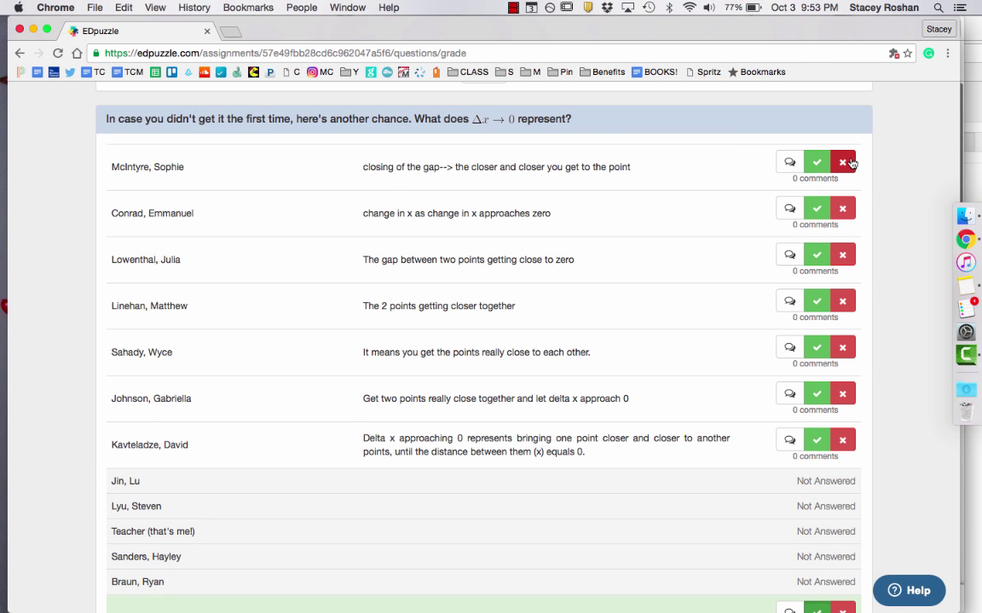
left_click(815, 162)
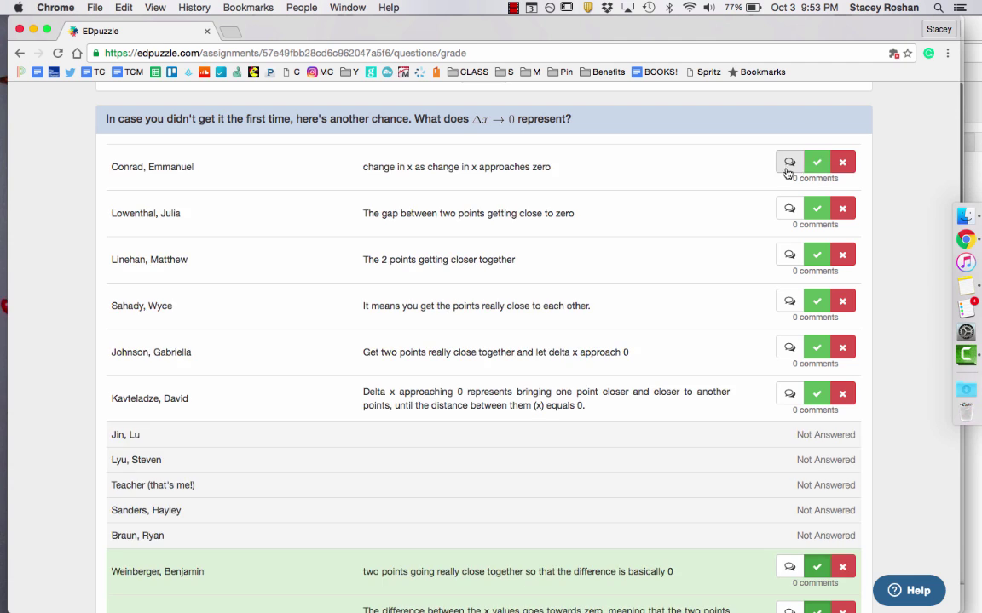
left_click(789, 162)
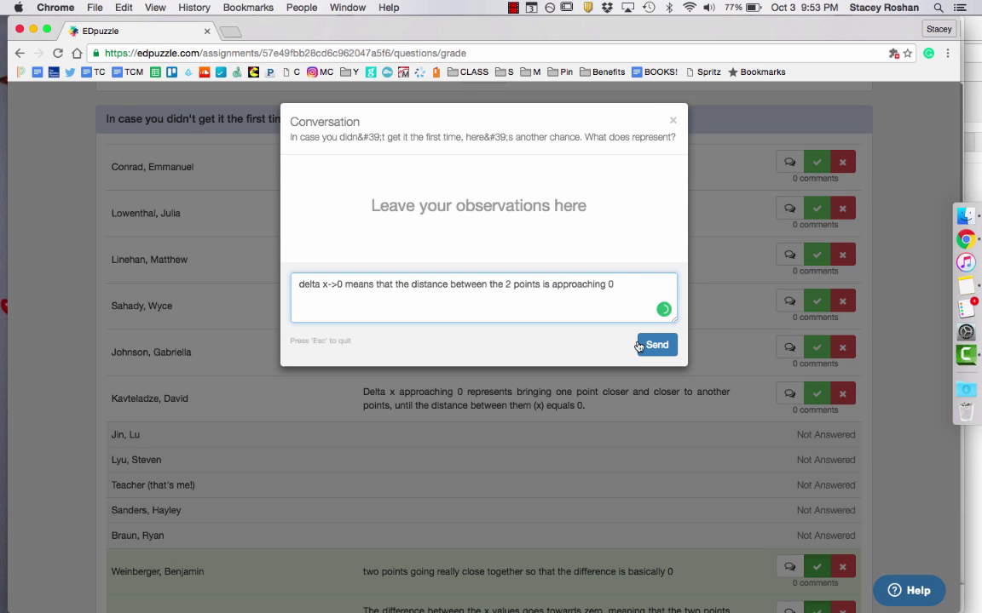
left_click(655, 344)
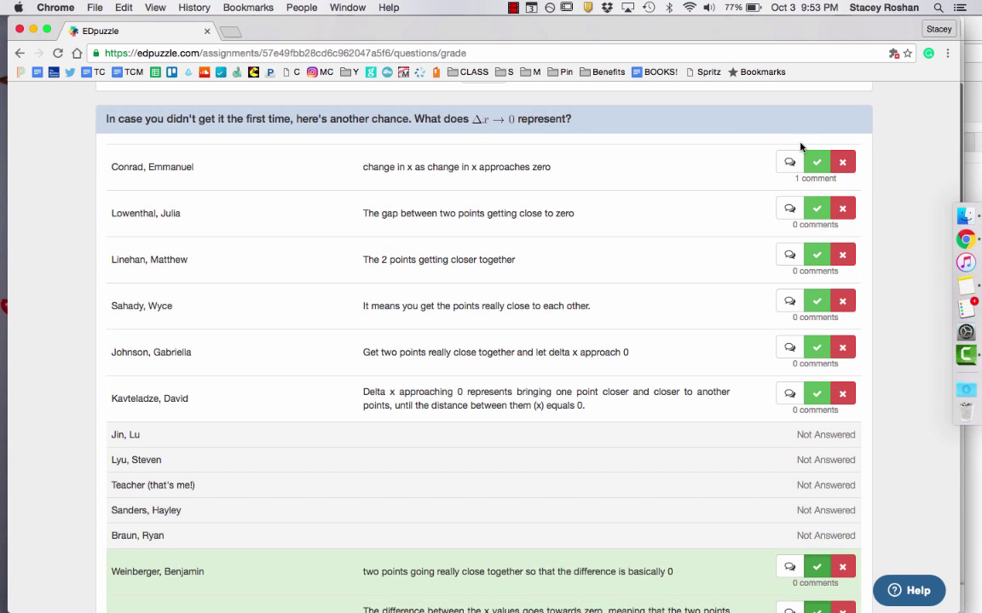
scroll("down", 3)
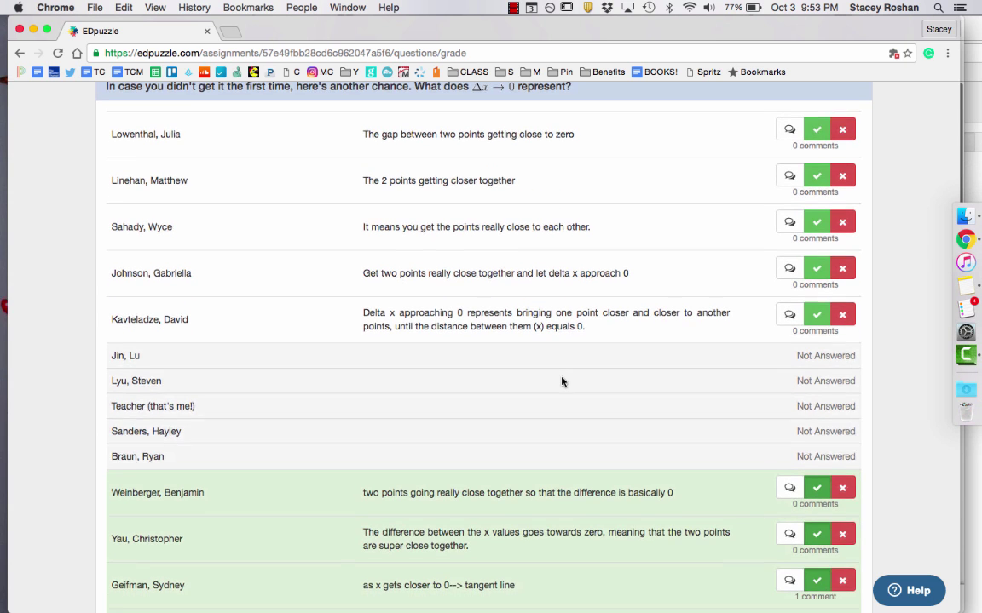
scroll("down", 3)
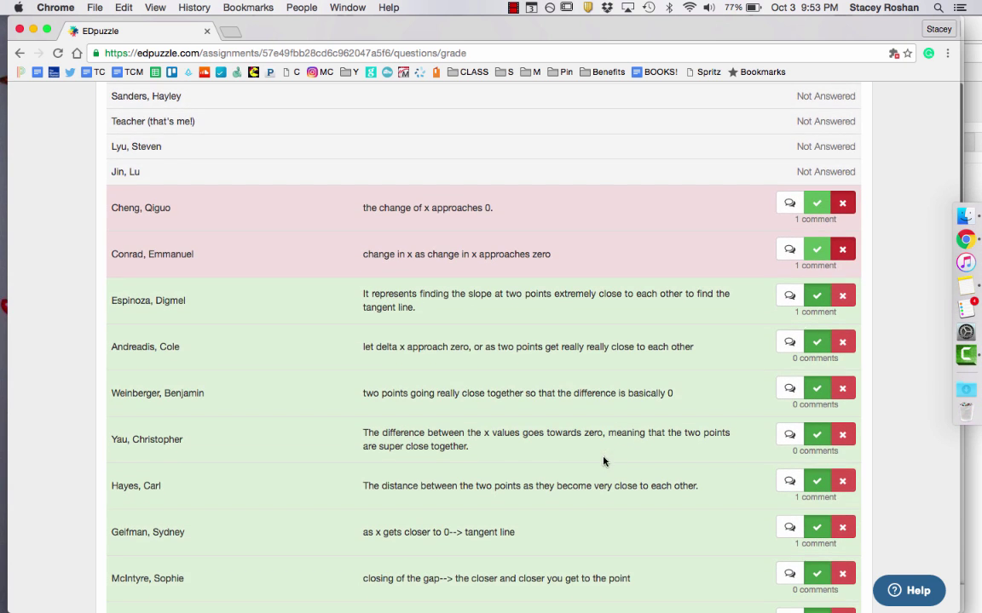
scroll("down", 3)
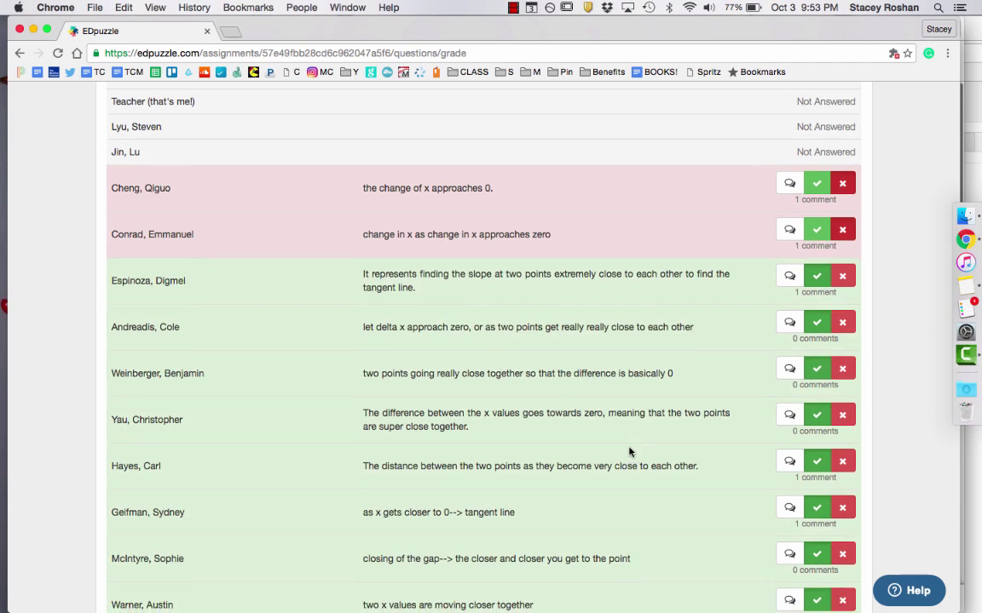
scroll("down", 3)
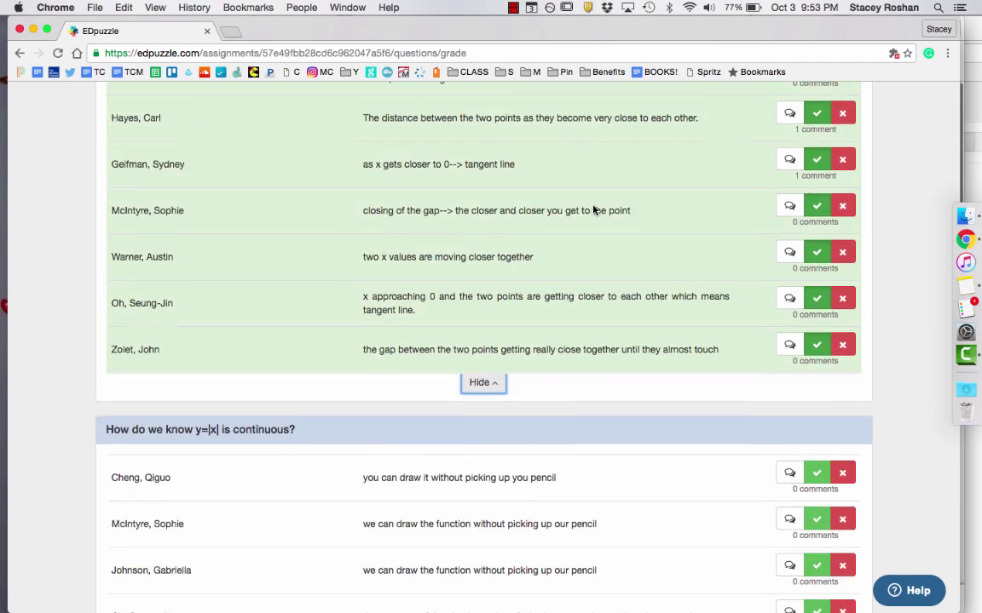
scroll("down", 3)
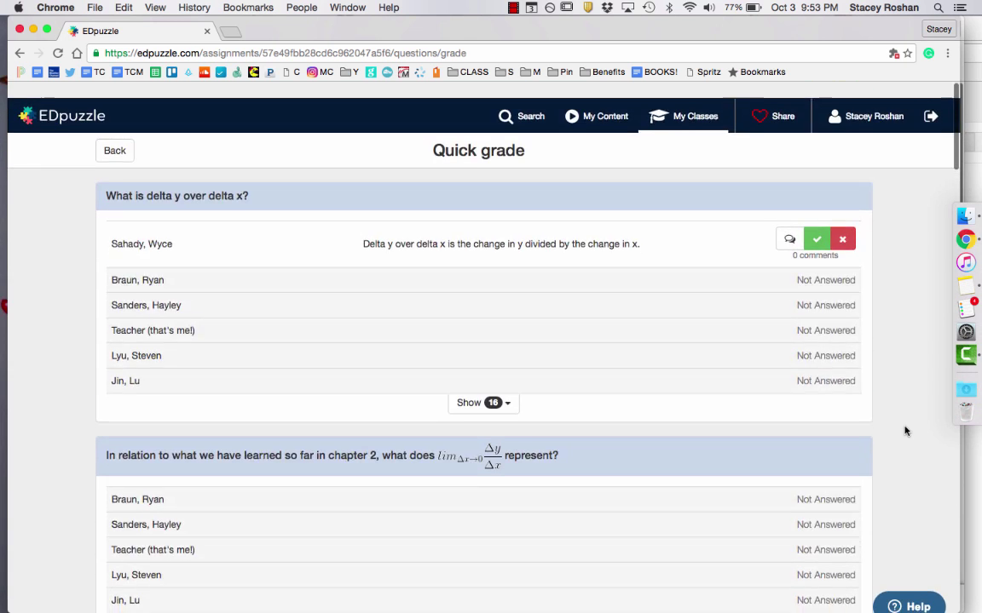
Step: Leave quick grade and return to the 2.7 & 2.8 assignment's student grade list
left_click(115, 150)
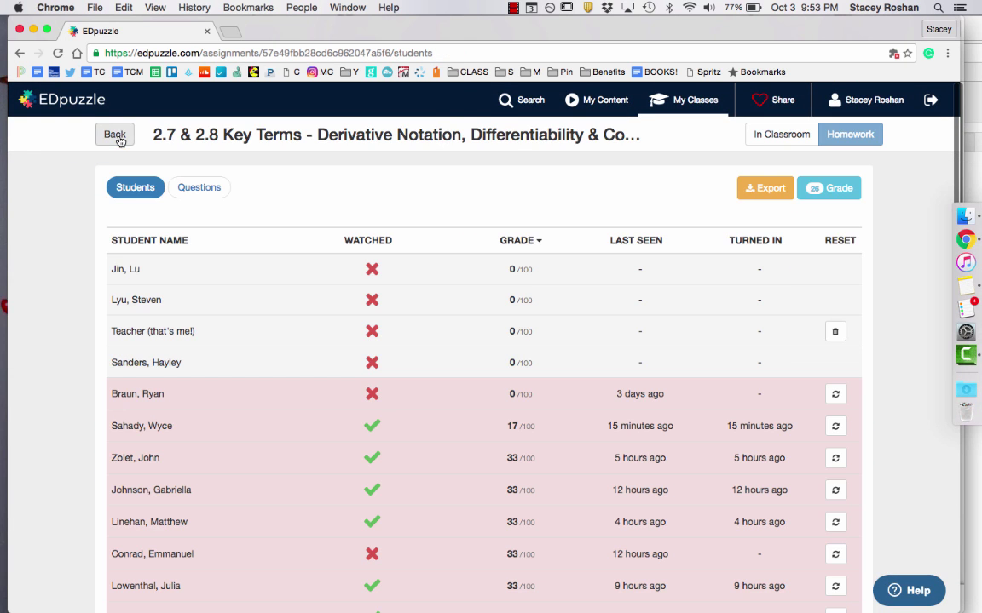
mouse_move(829, 189)
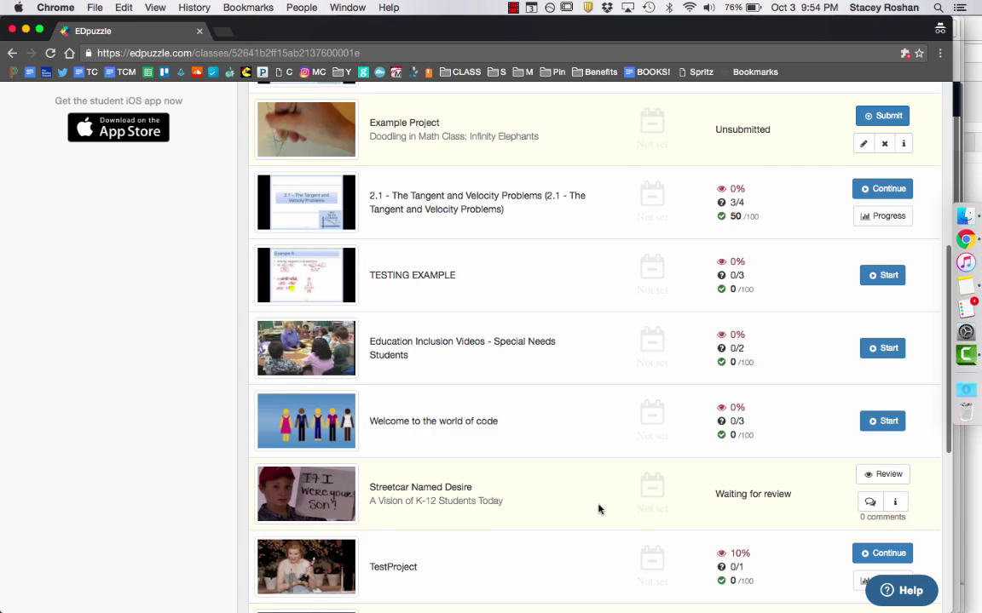
scroll("down", 3)
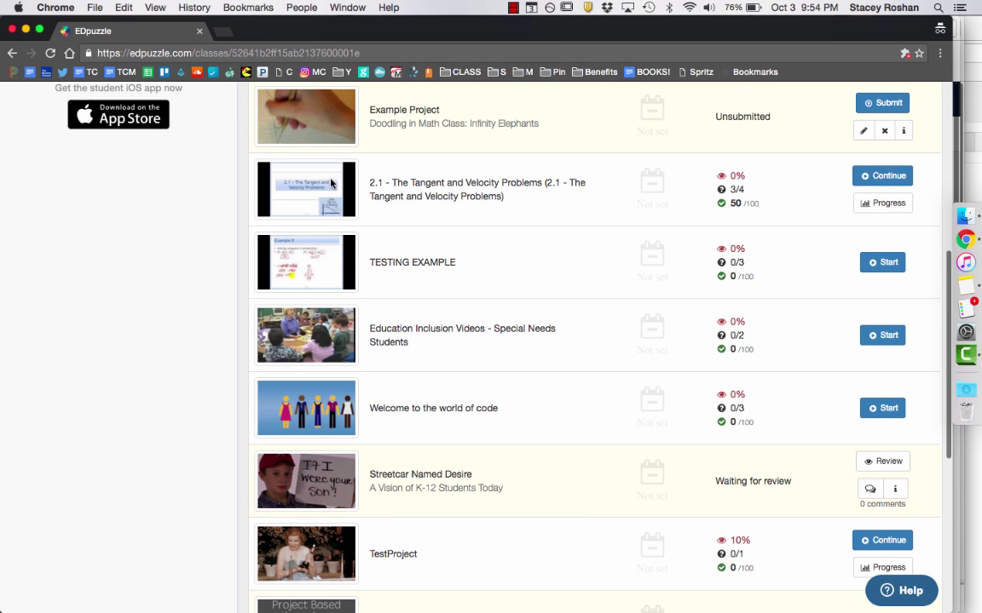
mouse_move(882, 203)
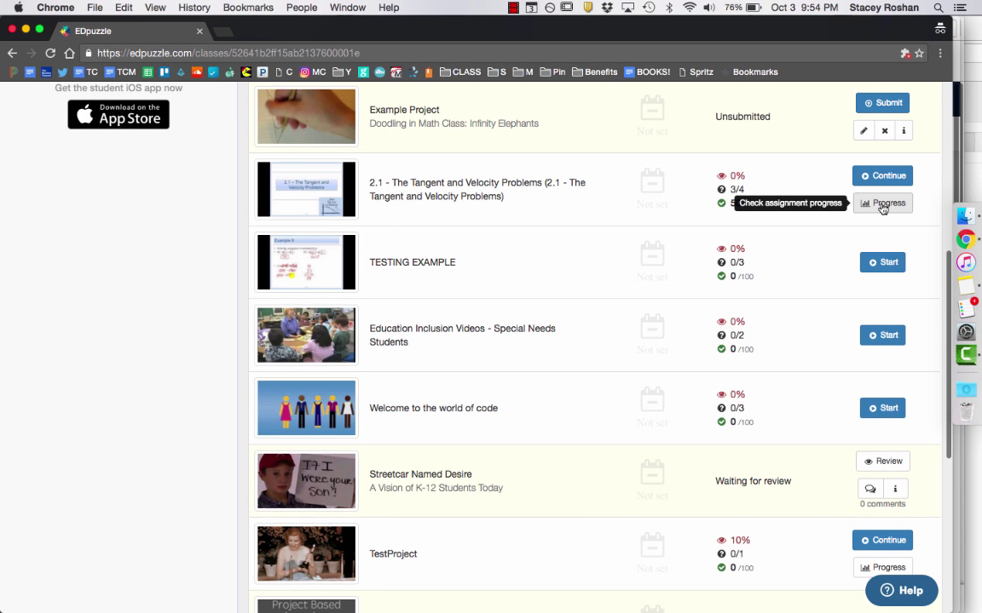
left_click(882, 202)
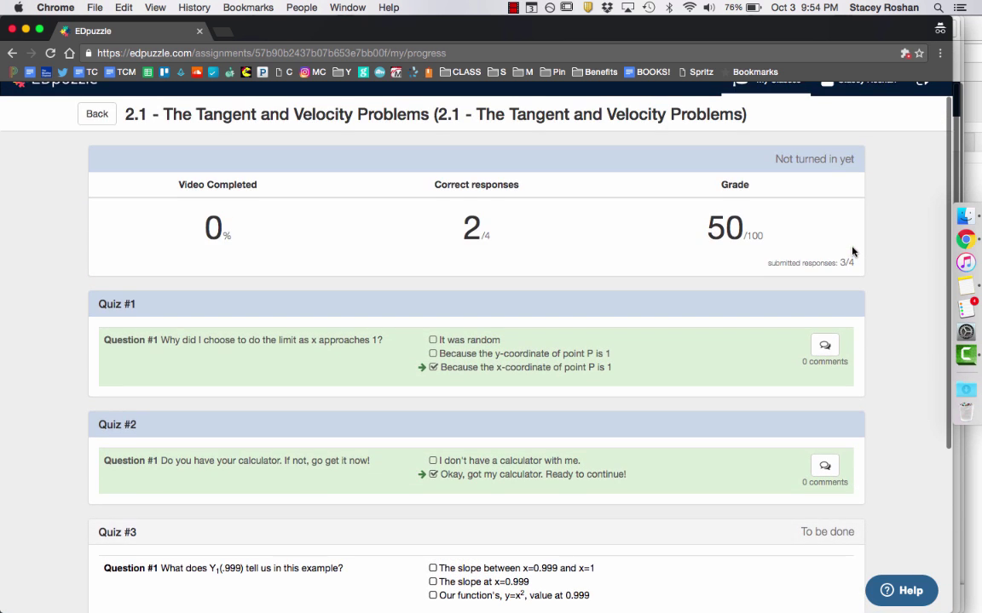
scroll("down", 3)
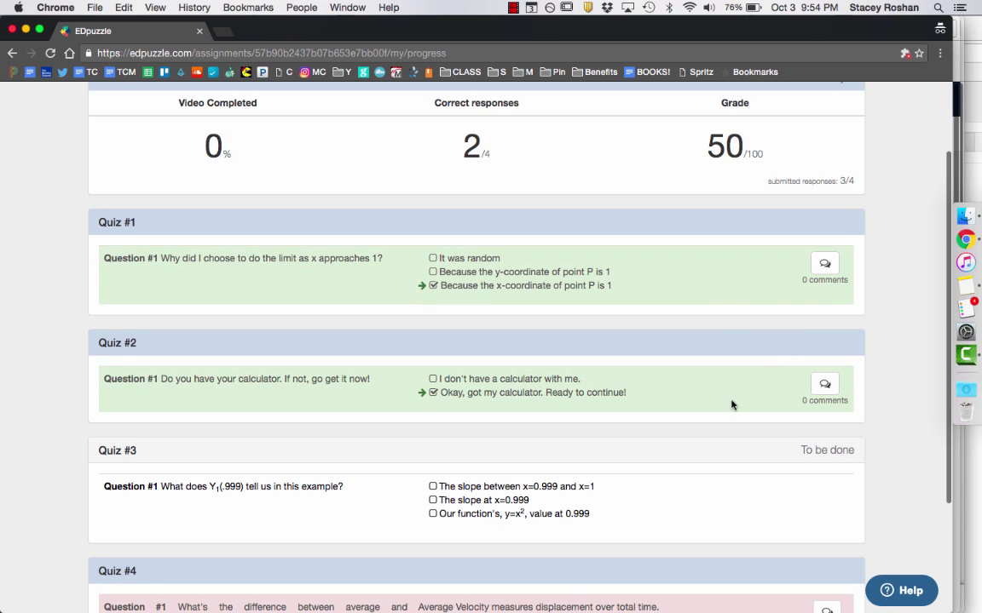
scroll("down", 3)
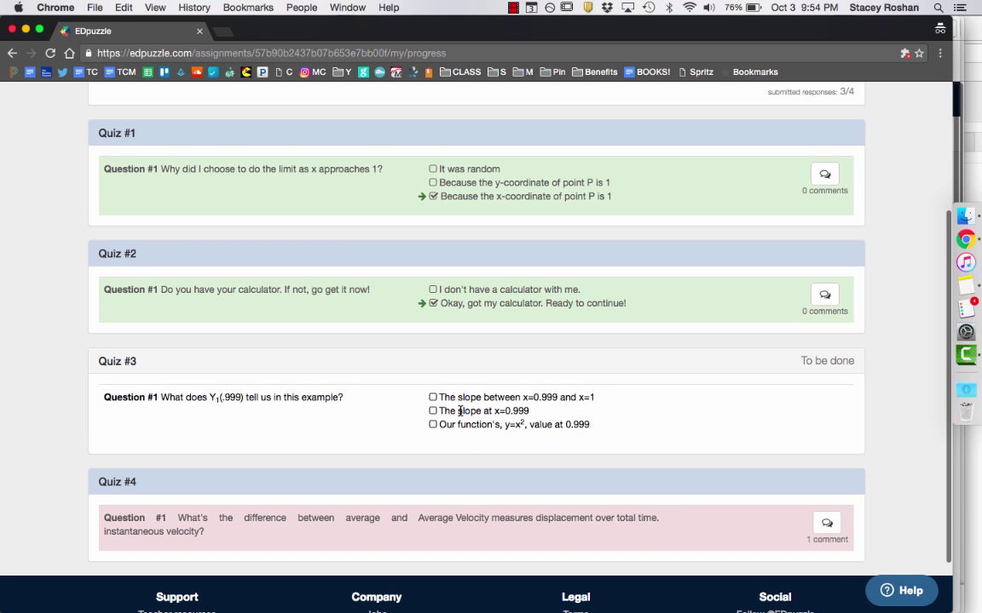
scroll("down", 3)
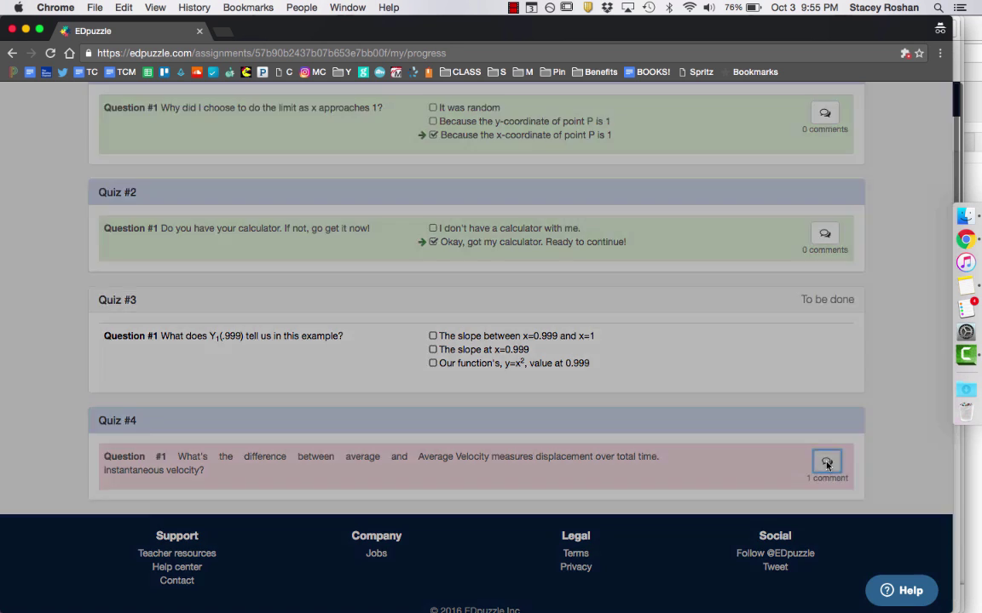
left_click(826, 461)
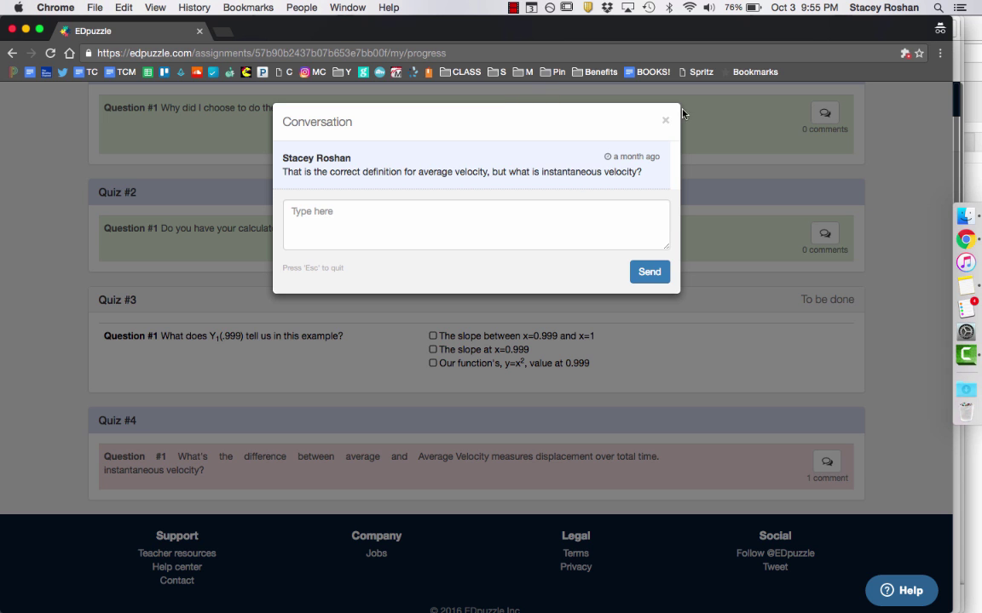
left_click(665, 120)
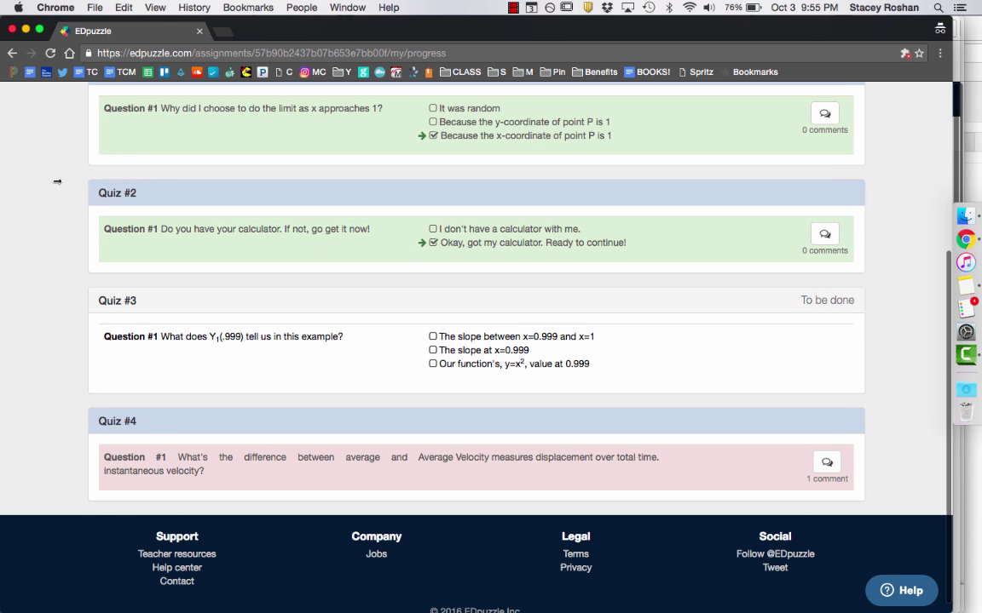
left_click(12, 53)
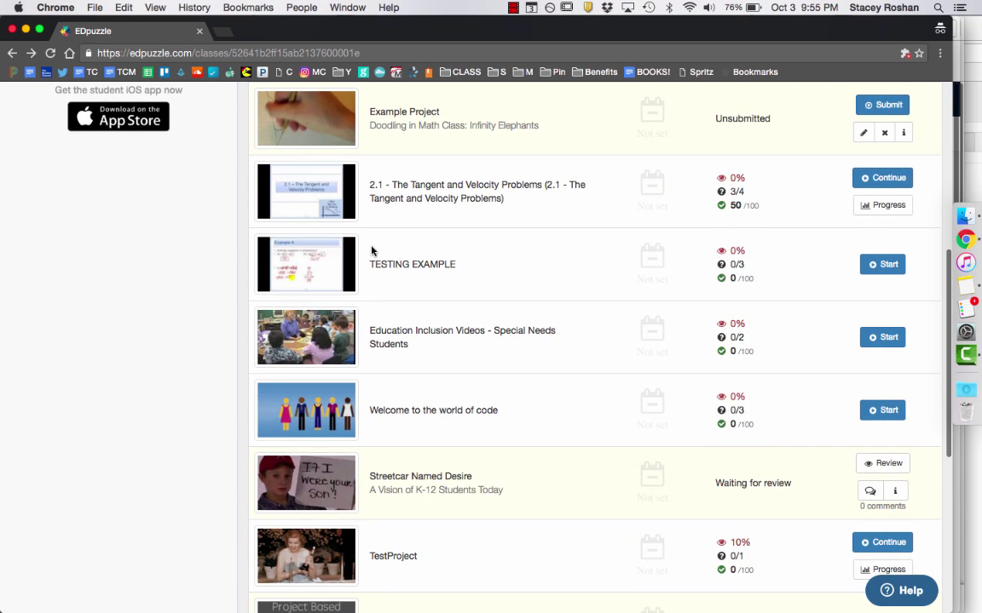
Step: Scroll the student class page, then return to the teacher's 2.7 & 2.8 Key Terms grades list
scroll("down", 3)
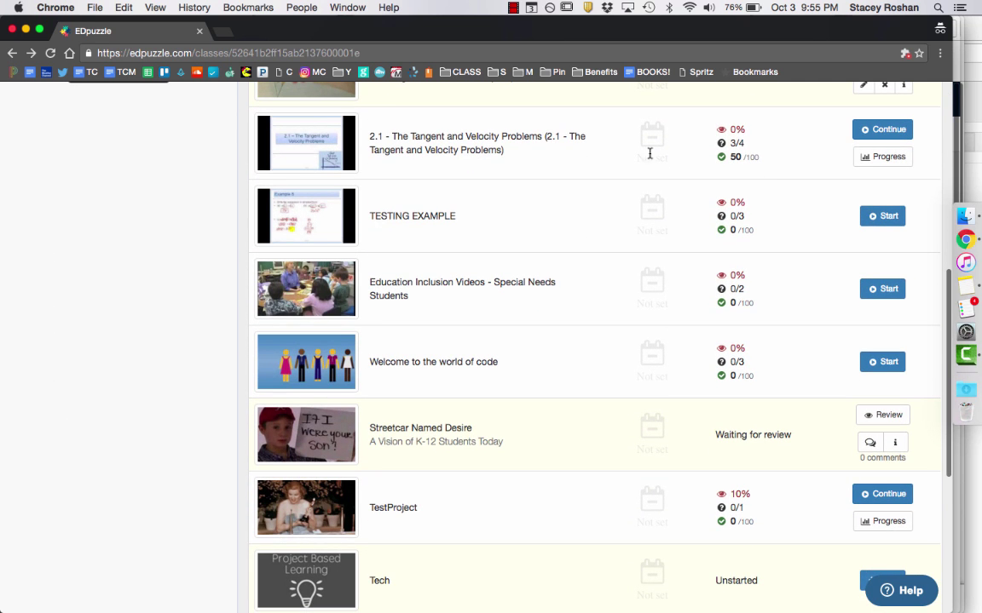
mouse_move(882, 156)
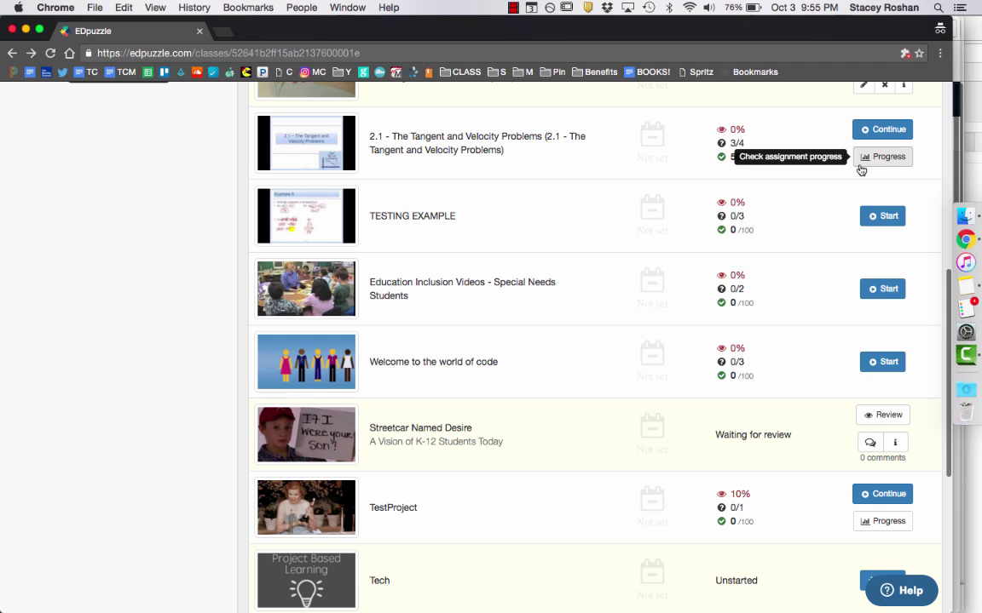
mouse_move(900, 165)
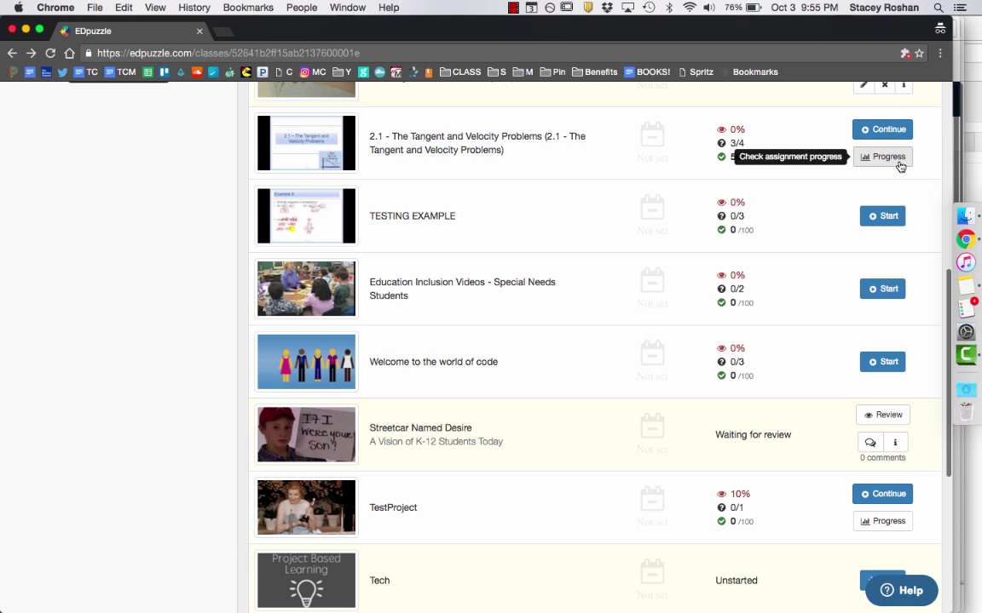
mouse_move(875, 160)
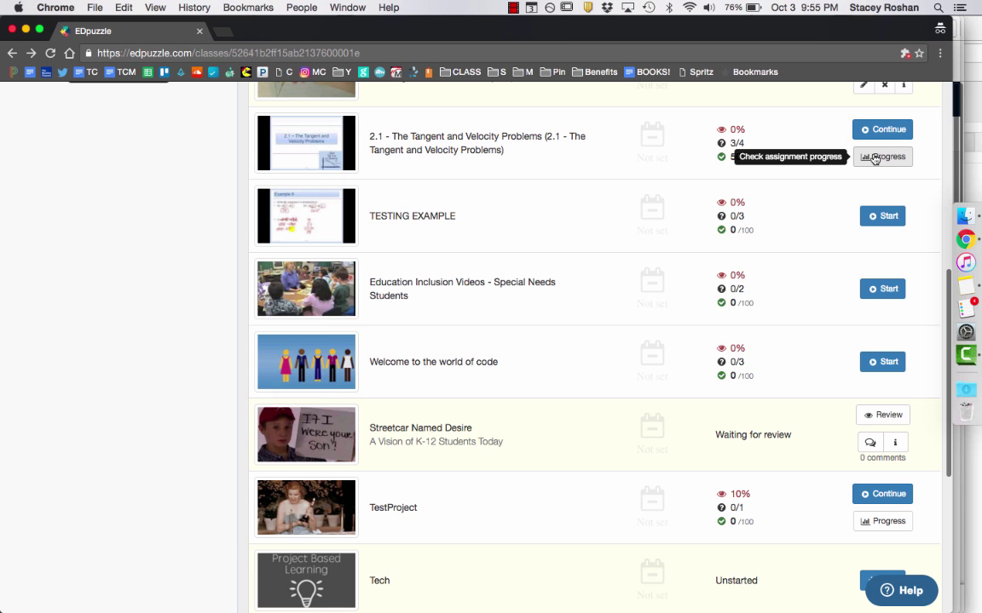
mouse_move(899, 186)
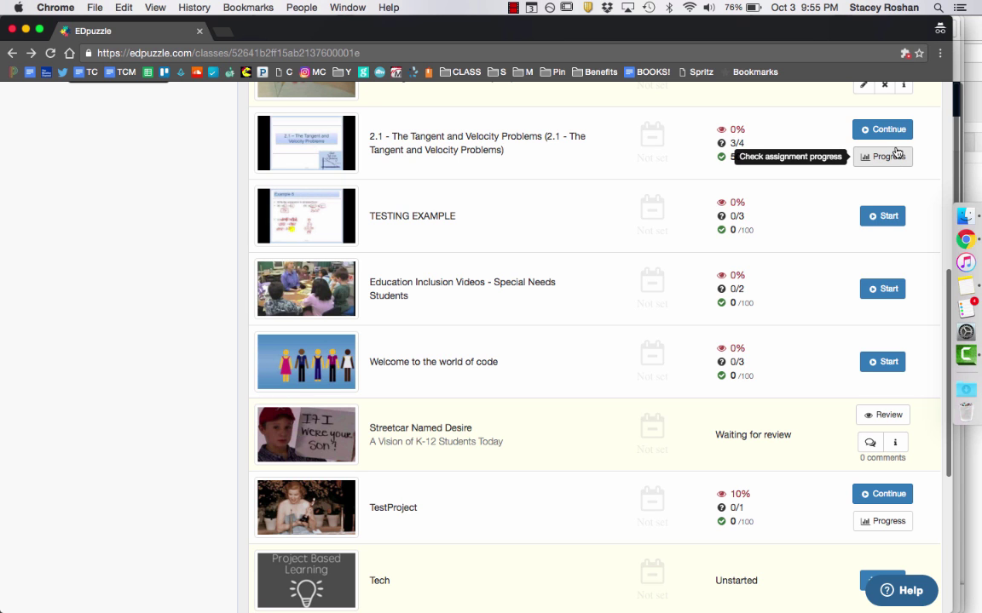
left_click(882, 157)
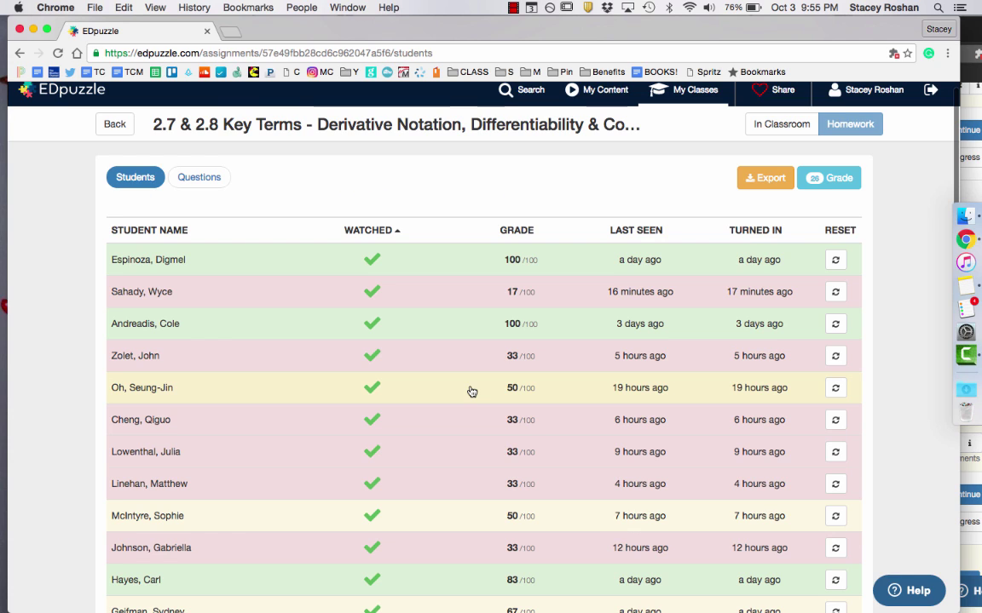